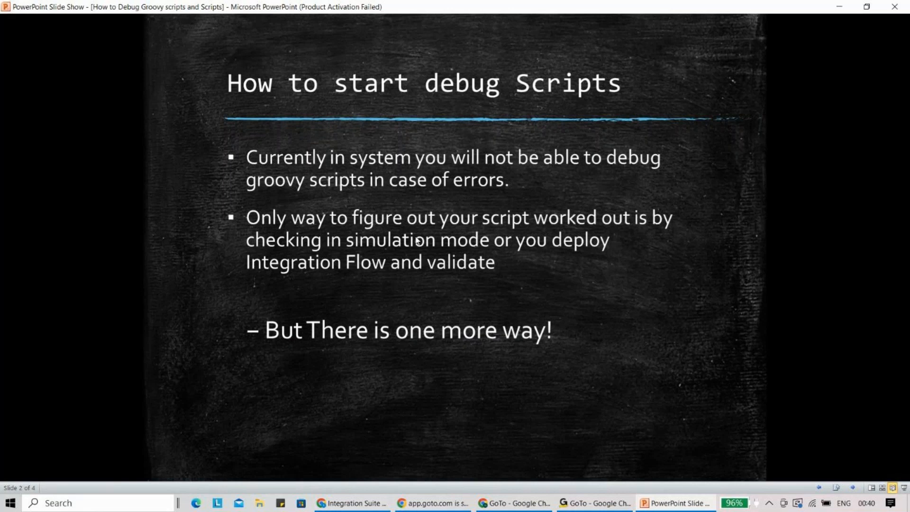
# Leave the slide show for the SAP Integration Suite home page in the browser
pyautogui.click(353, 503)
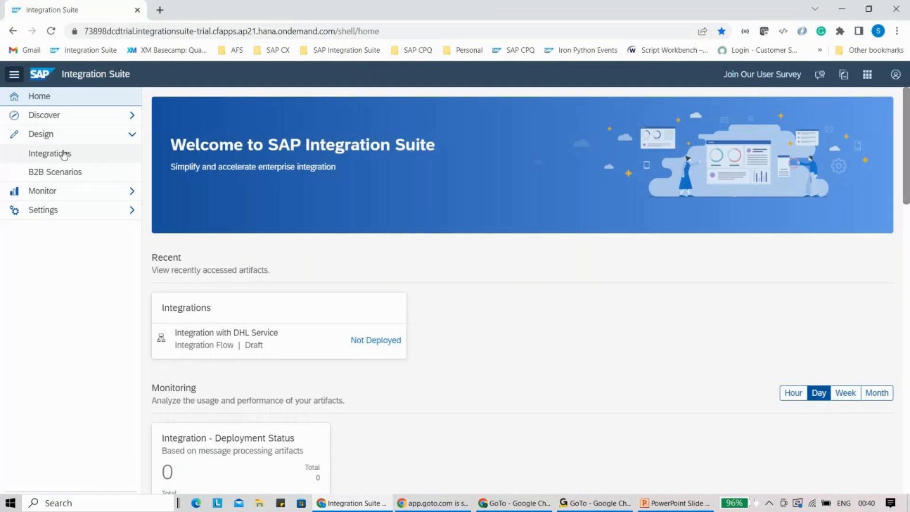
# From Design > Integrations, enter the Custom package, confirm Unlock resource, and load Integration with DHL Service
pyautogui.click(49, 152)
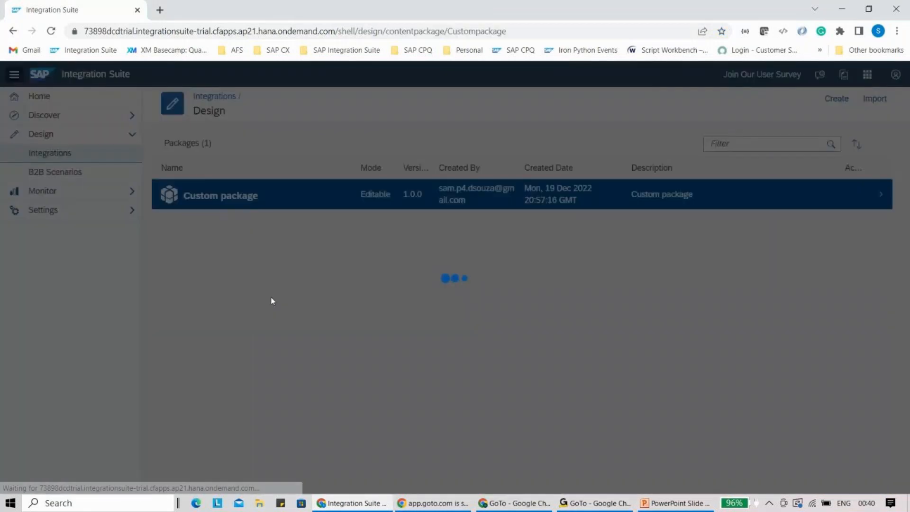
pyautogui.click(220, 195)
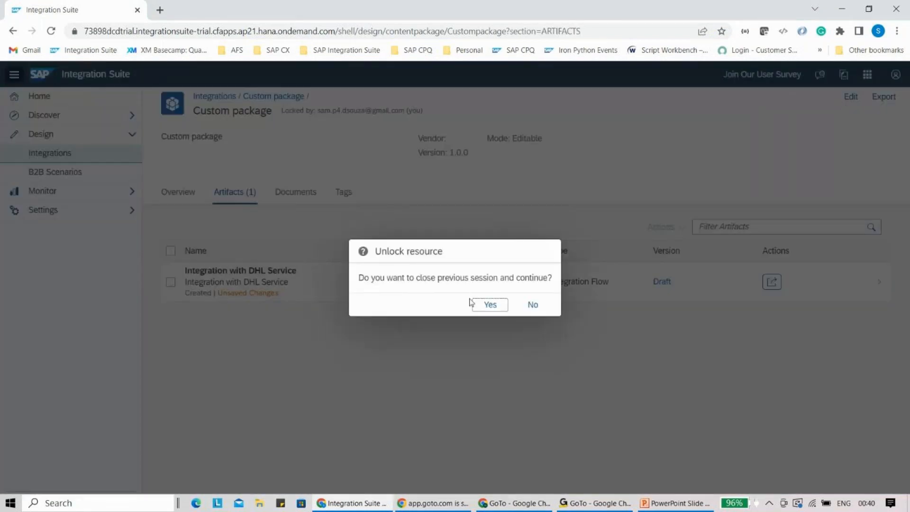
pyautogui.click(489, 304)
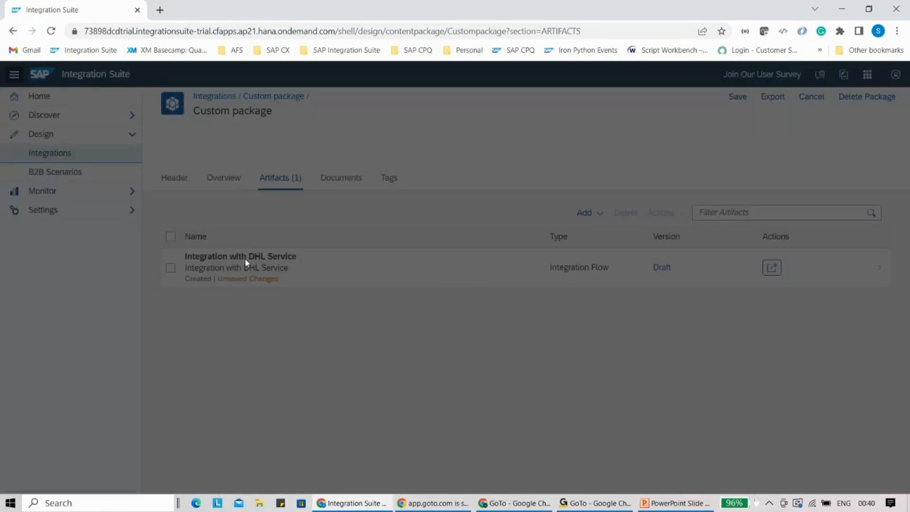
pyautogui.click(240, 256)
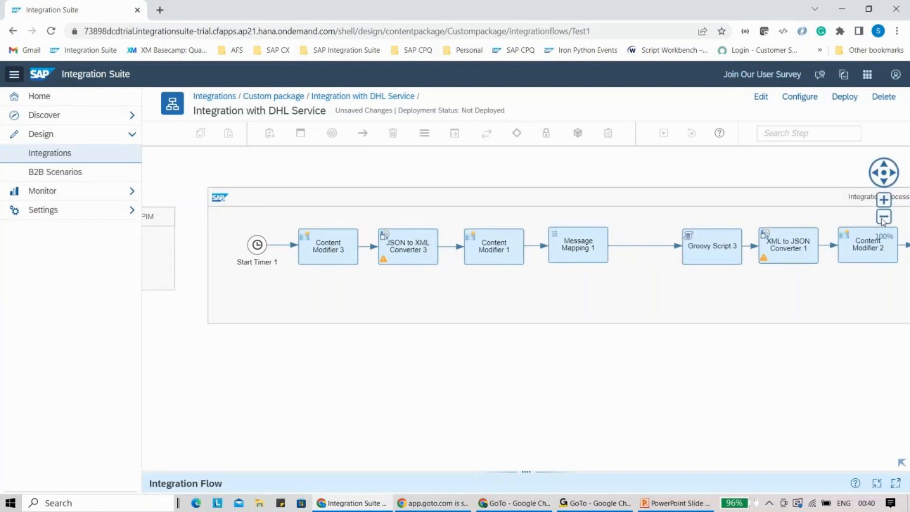
# Show the script3.groovy code of the Groovy Script 3 step that logs the payload as an attachment
pyautogui.click(883, 217)
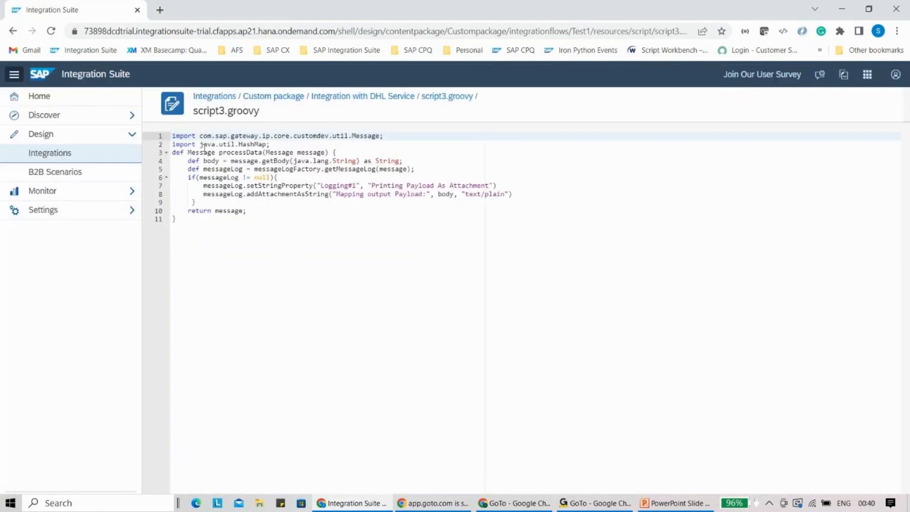
pyautogui.moveTo(230, 255)
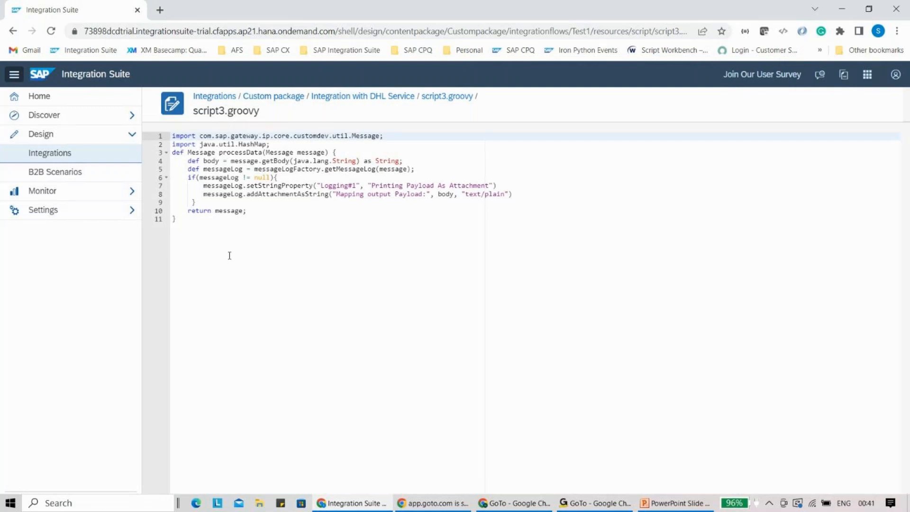
pyautogui.moveTo(323, 182)
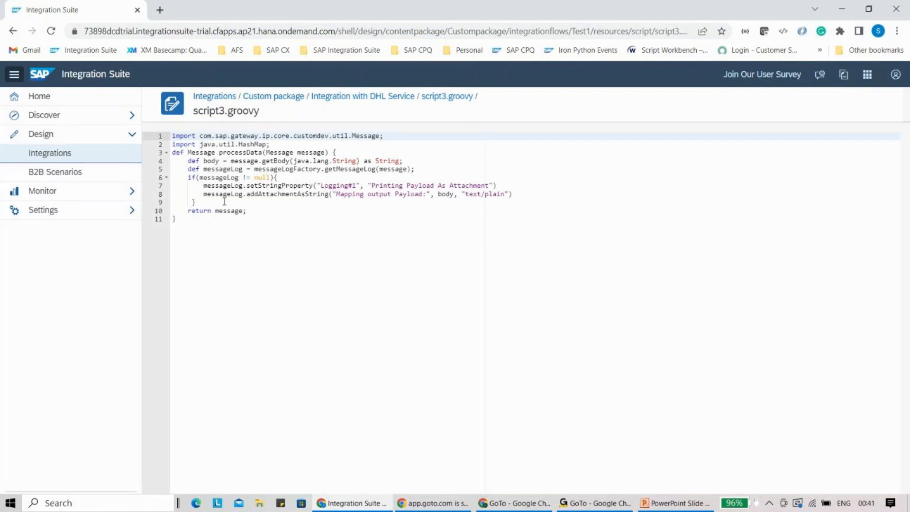
pyautogui.moveTo(757, 118)
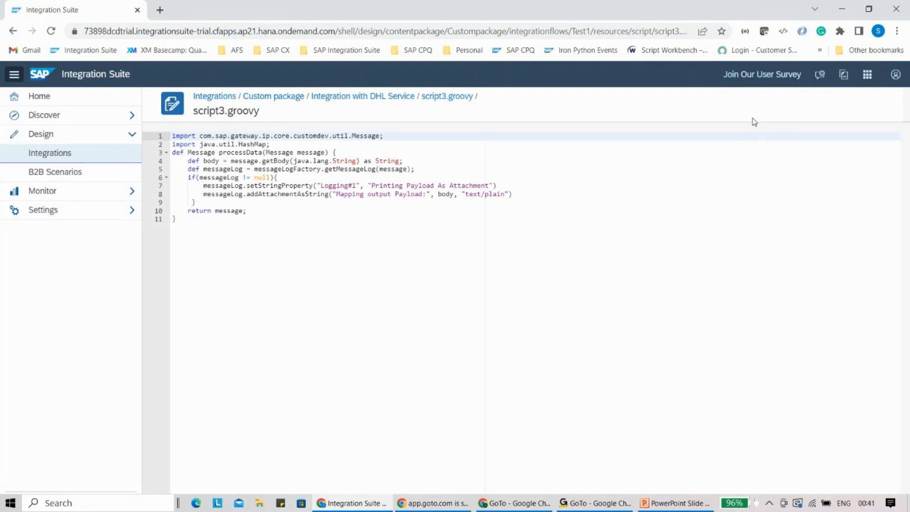
pyautogui.moveTo(532, 196)
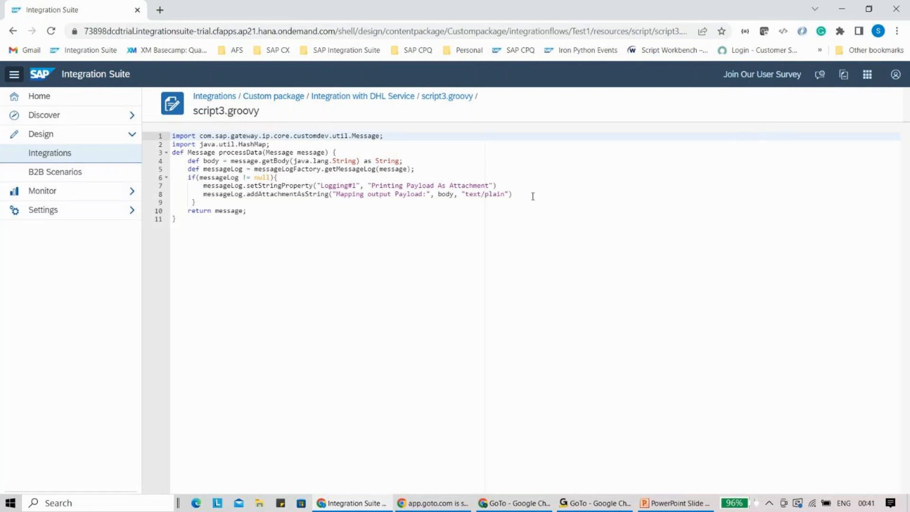
pyautogui.moveTo(746, 153)
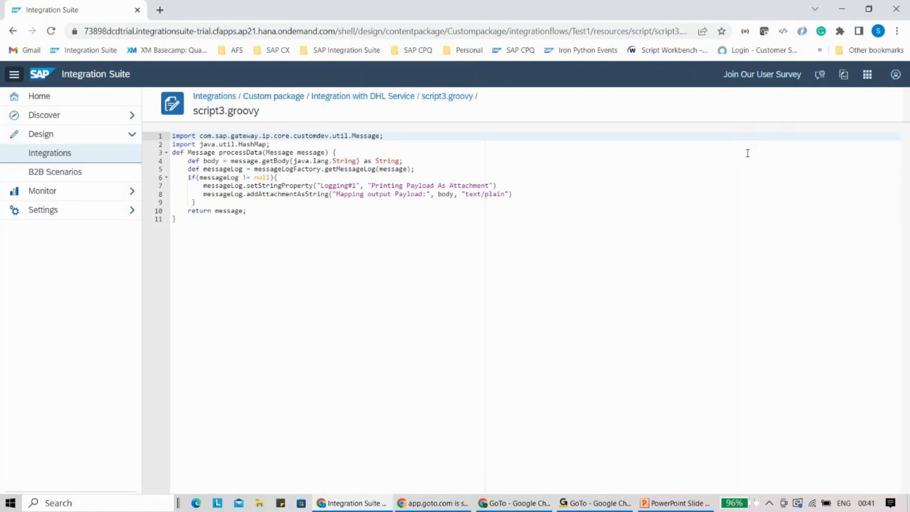
pyautogui.moveTo(821, 116)
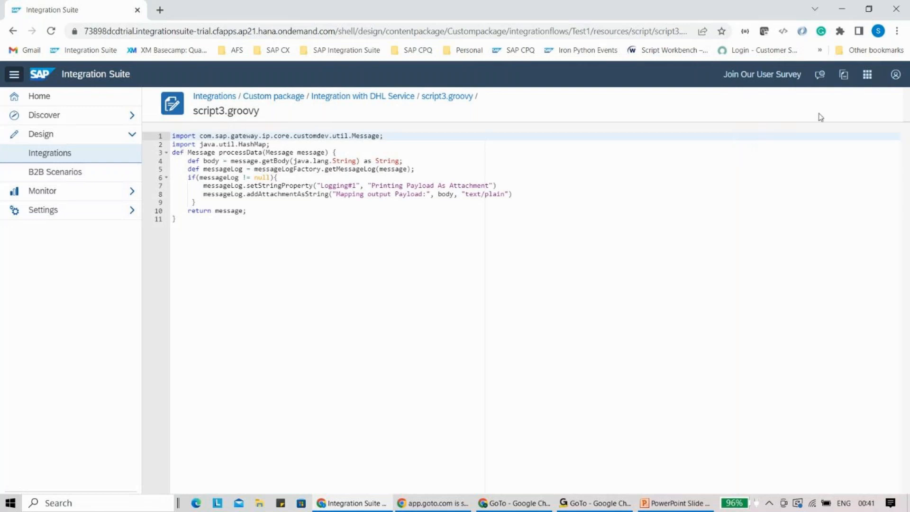
pyautogui.moveTo(273, 298)
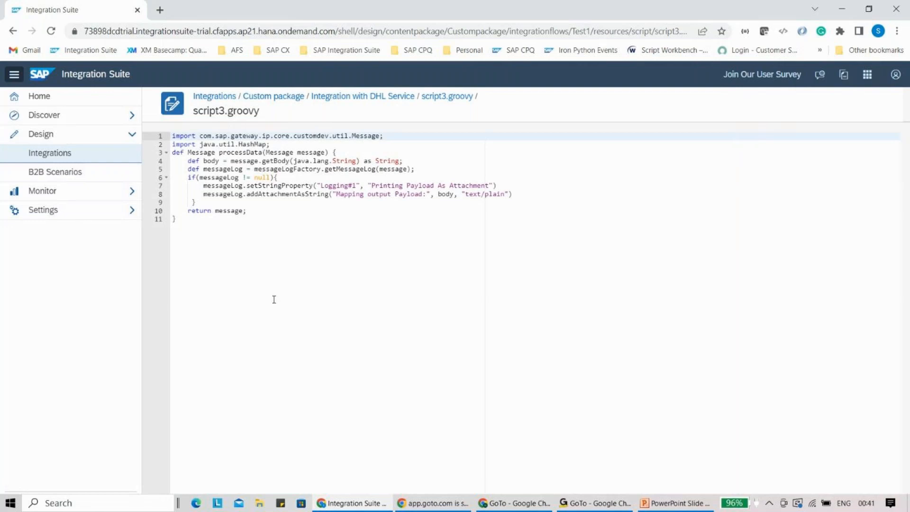
pyautogui.moveTo(281, 295)
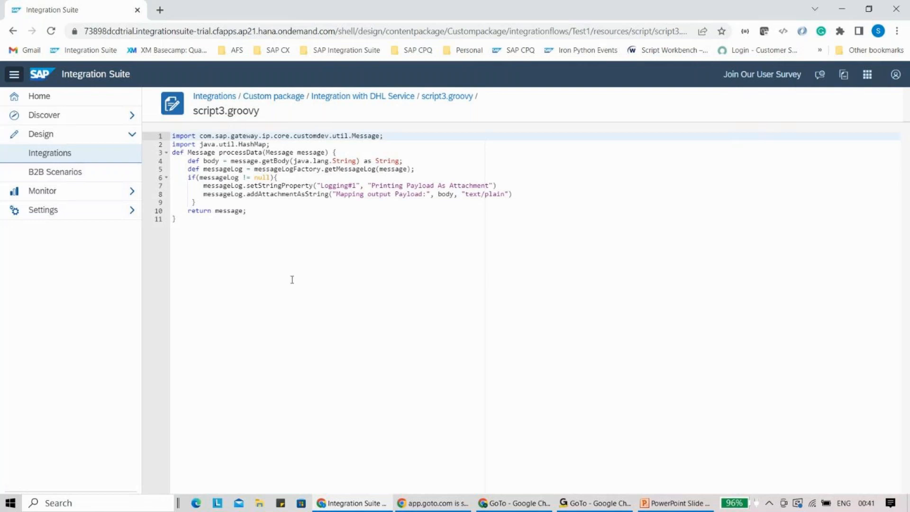
# Return to the PowerPoint slide show on the 'How to start debug Scripts' slide
pyautogui.click(673, 502)
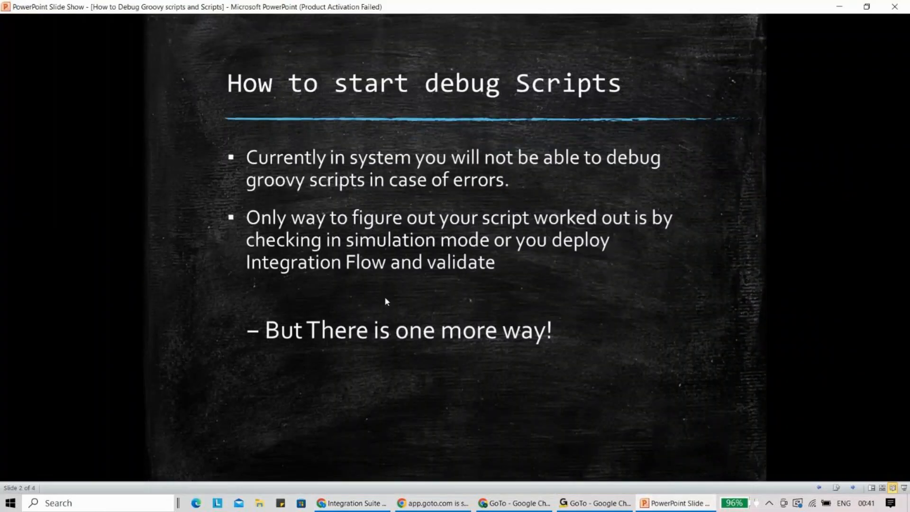
pyautogui.moveTo(327, 271)
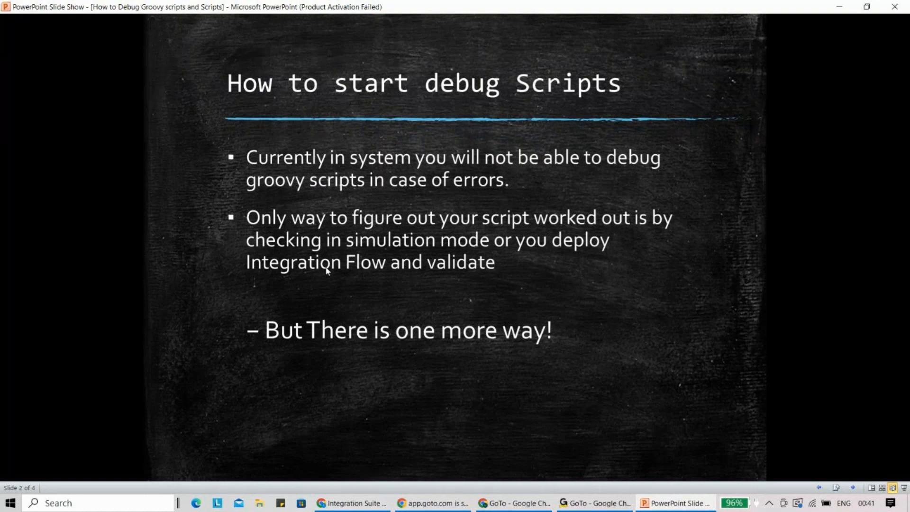
# Back in the browser, leave script3.groovy for the DHL Service flow diagram and select the connector into Groovy Script 3
pyautogui.click(350, 502)
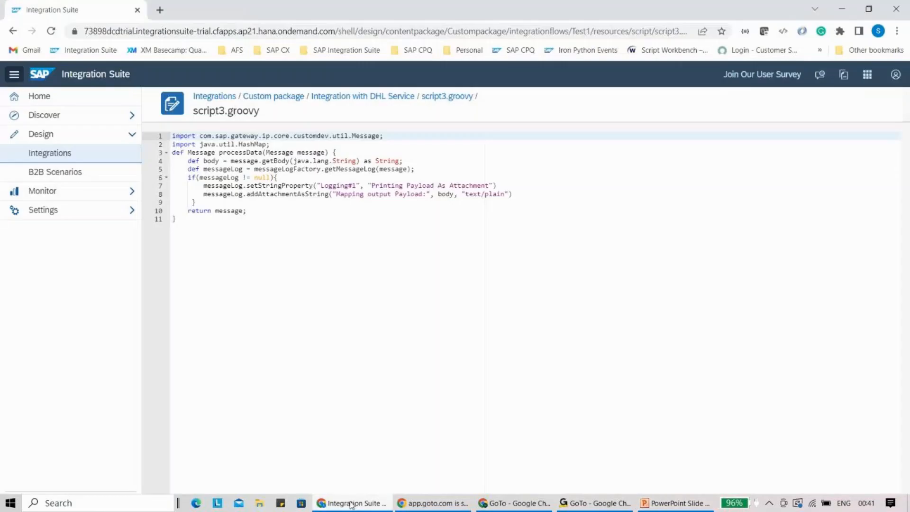
pyautogui.moveTo(362, 96)
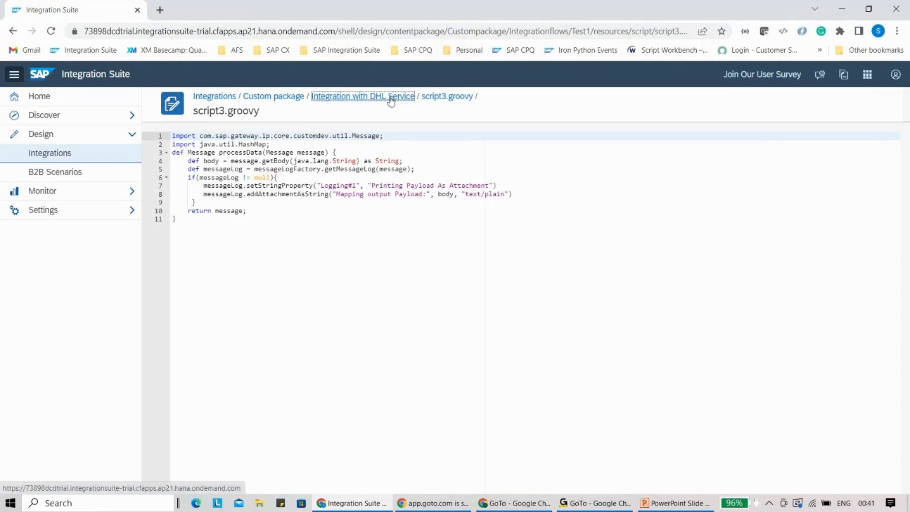
pyautogui.click(362, 96)
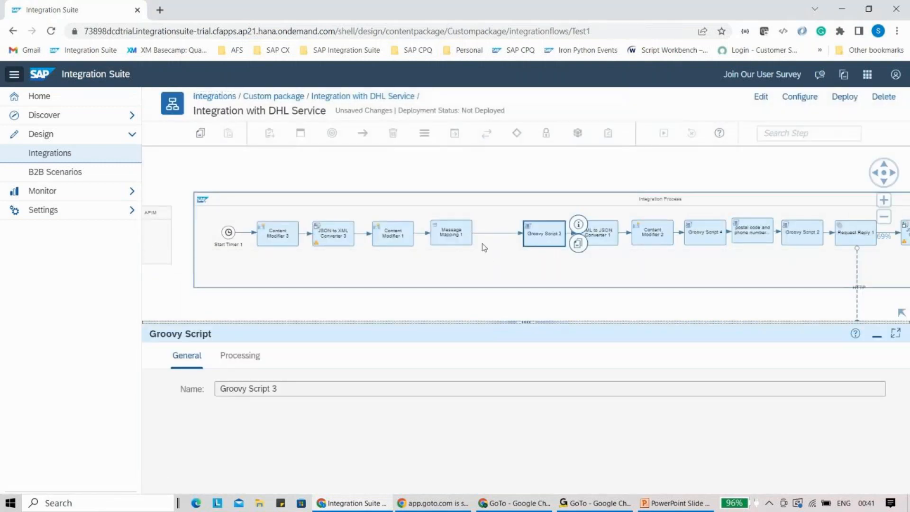
pyautogui.moveTo(503, 246)
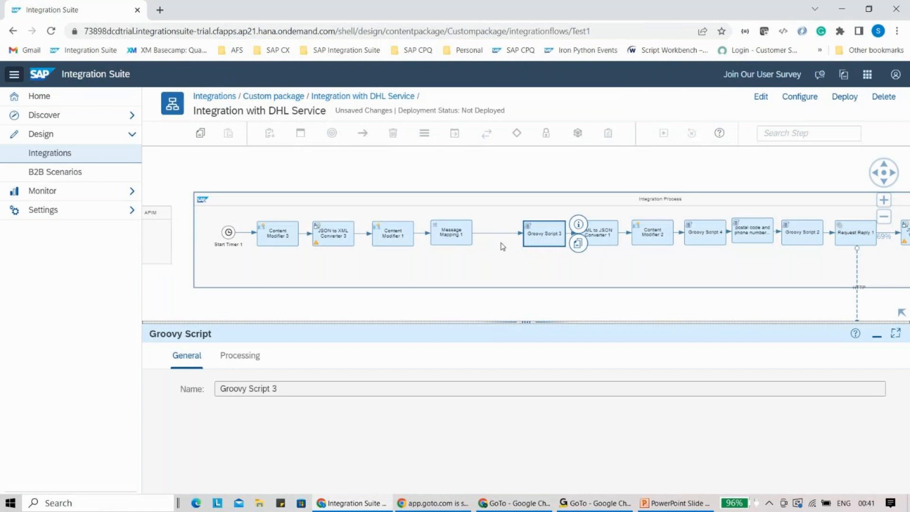
pyautogui.click(504, 232)
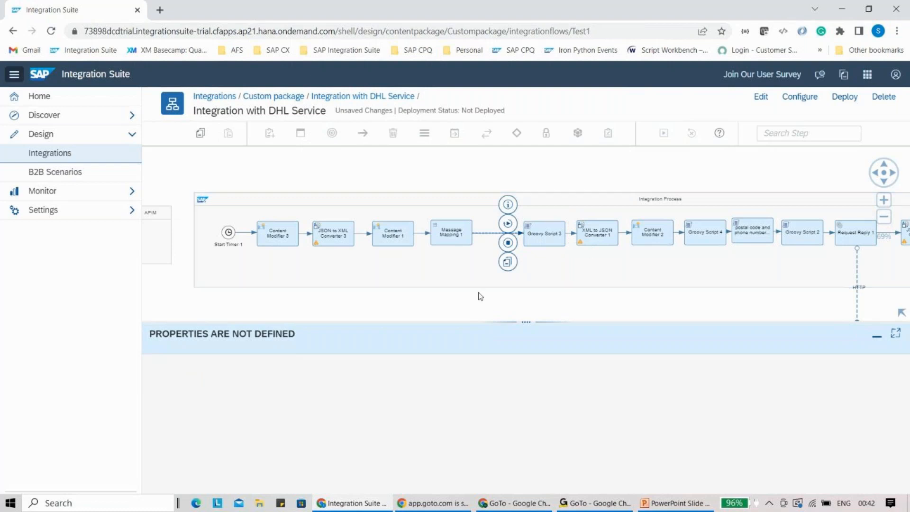
pyautogui.moveTo(507, 319)
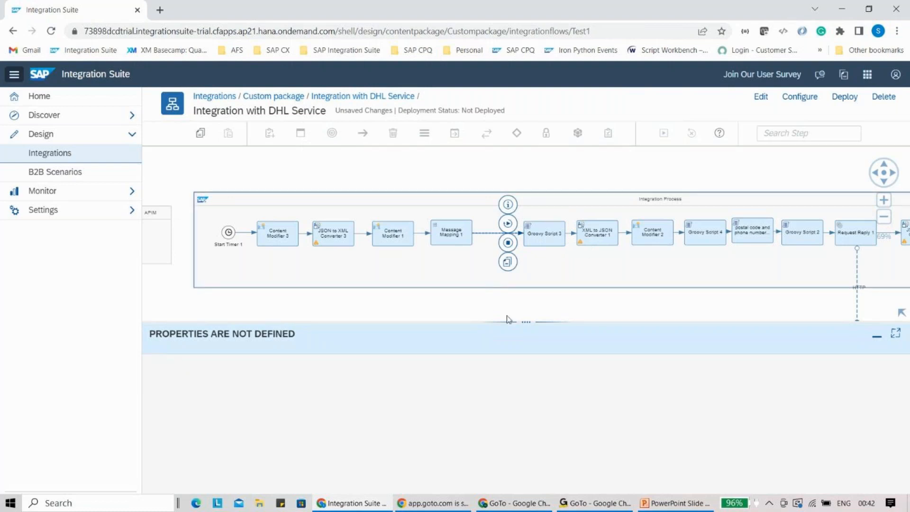
# Bring the PowerPoint slide show back to the front on the debug scripts slide
pyautogui.click(673, 502)
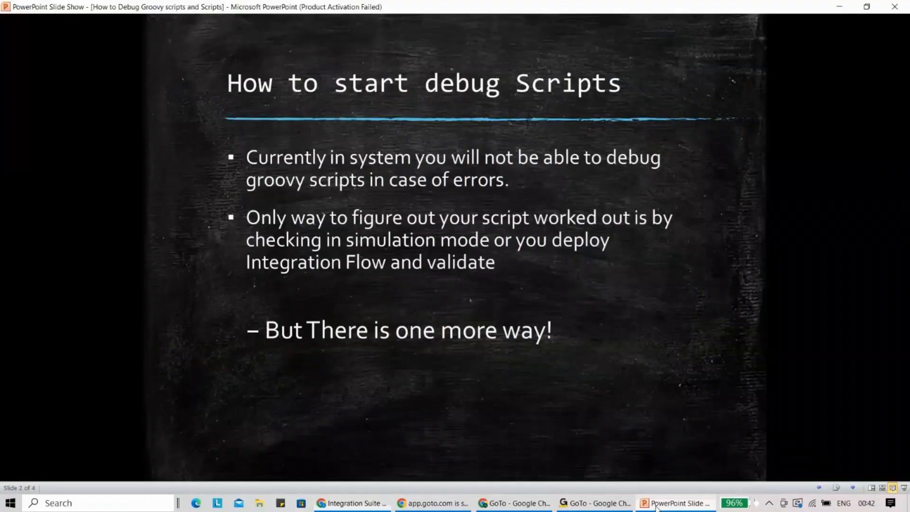
pyautogui.moveTo(354, 309)
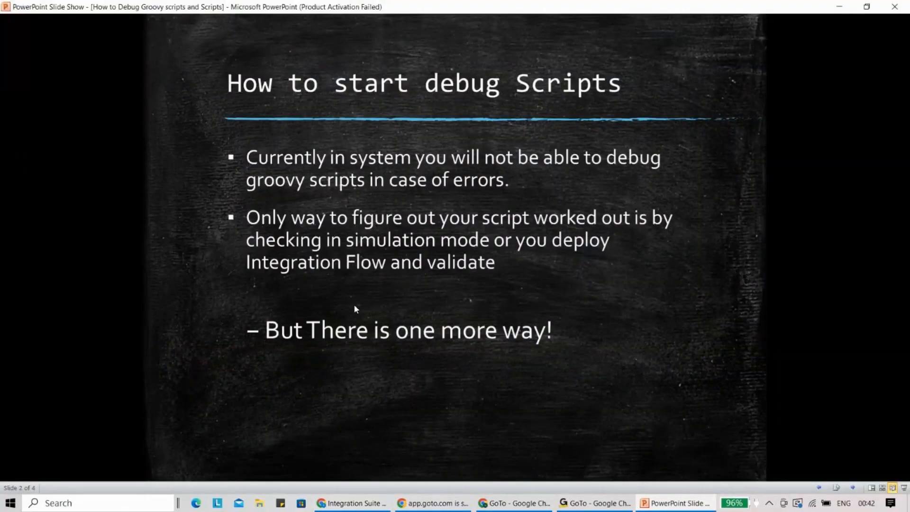
pyautogui.moveTo(357, 304)
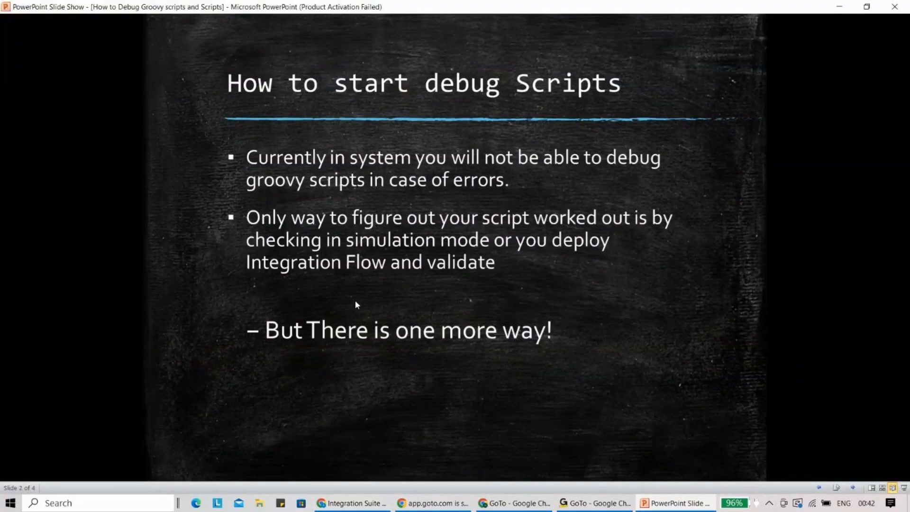
pyautogui.moveTo(346, 260)
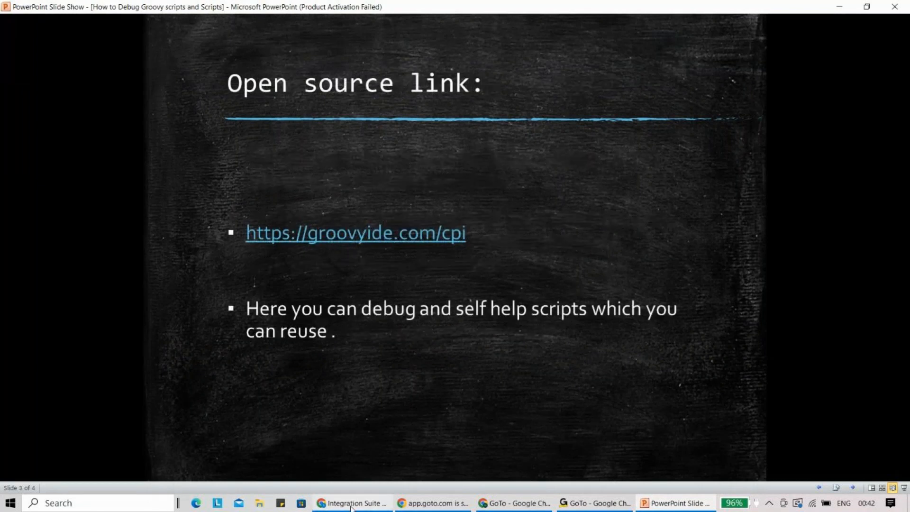
# In a new browser tab, load groovyide.com and switch it to CPI Sim. Mode
pyautogui.click(350, 502)
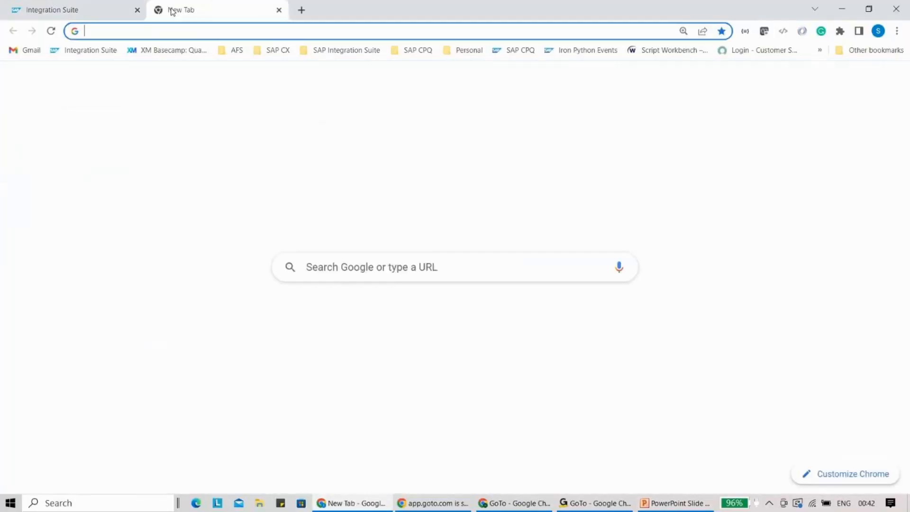
pyautogui.write('groovyide.com/cpi')
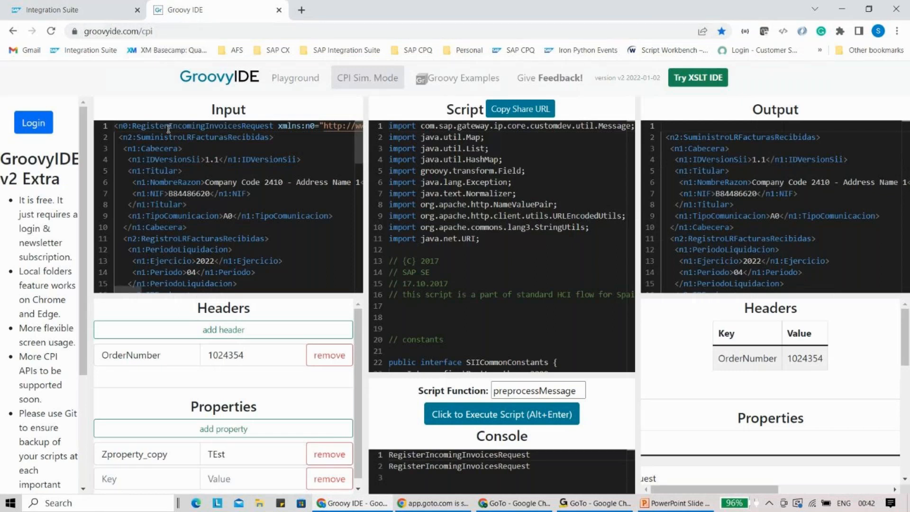
pyautogui.moveTo(243, 130)
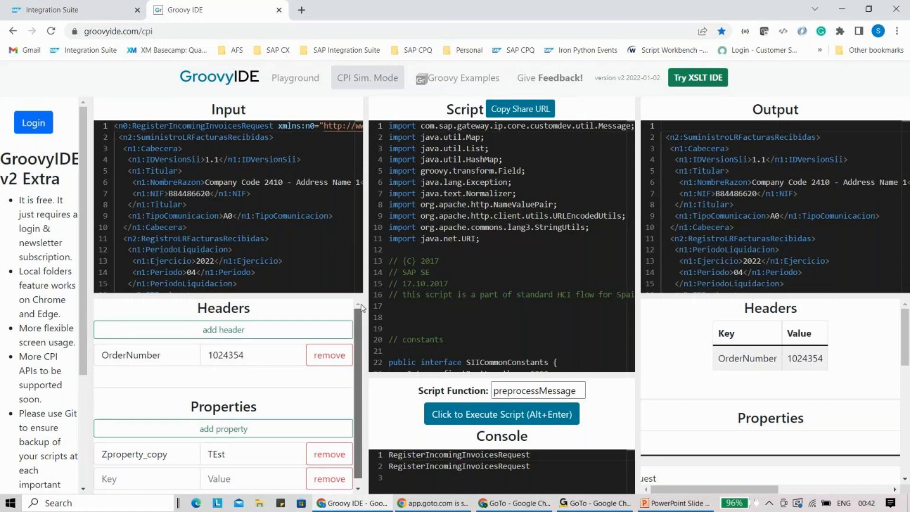
pyautogui.click(223, 330)
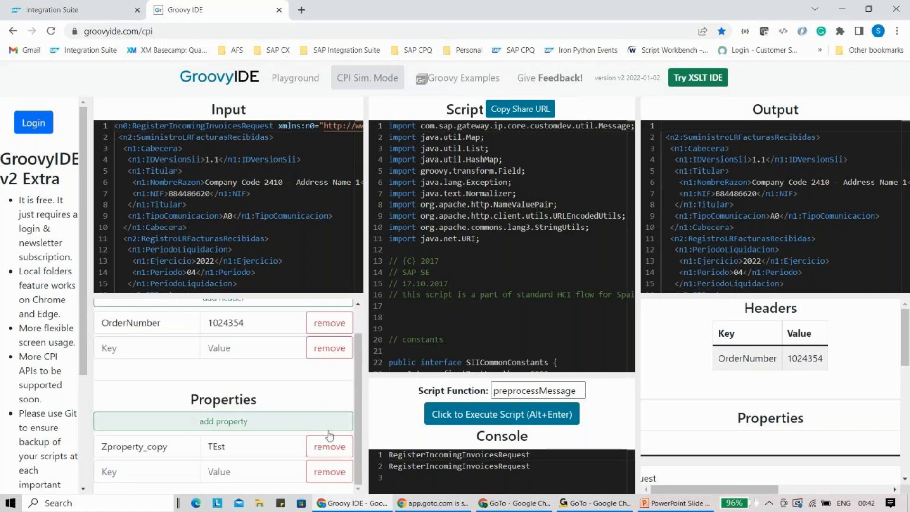
# Review the script, message and header panels, then execute the invoice script to get the output XML with OrderNumber 1024354
pyautogui.scroll(3)
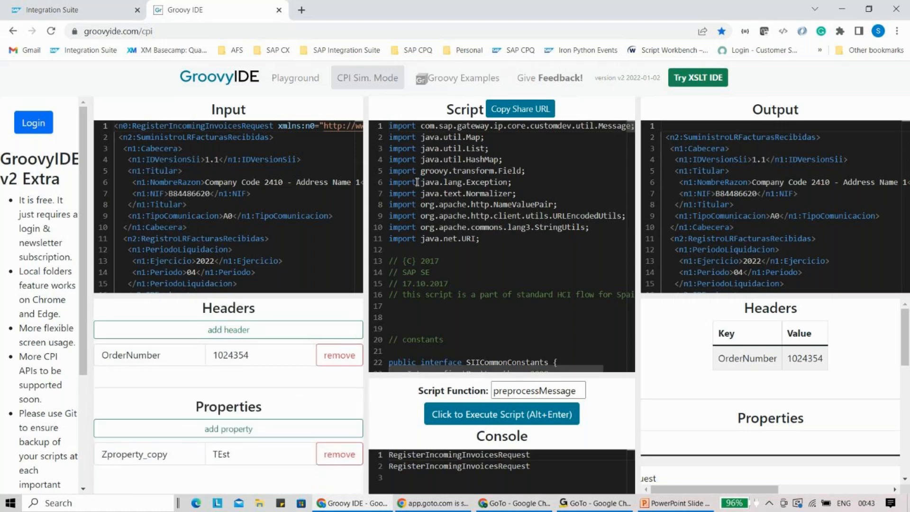
pyautogui.scroll(-3)
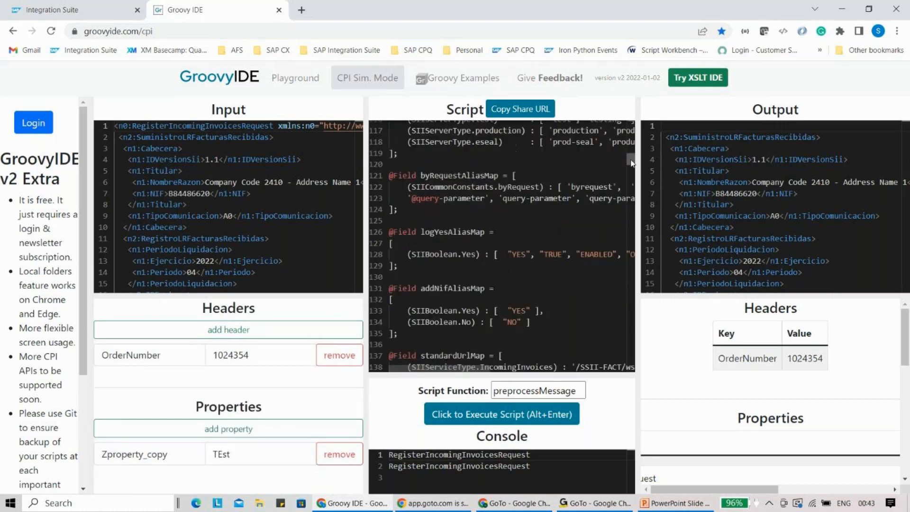
pyautogui.scroll(-3)
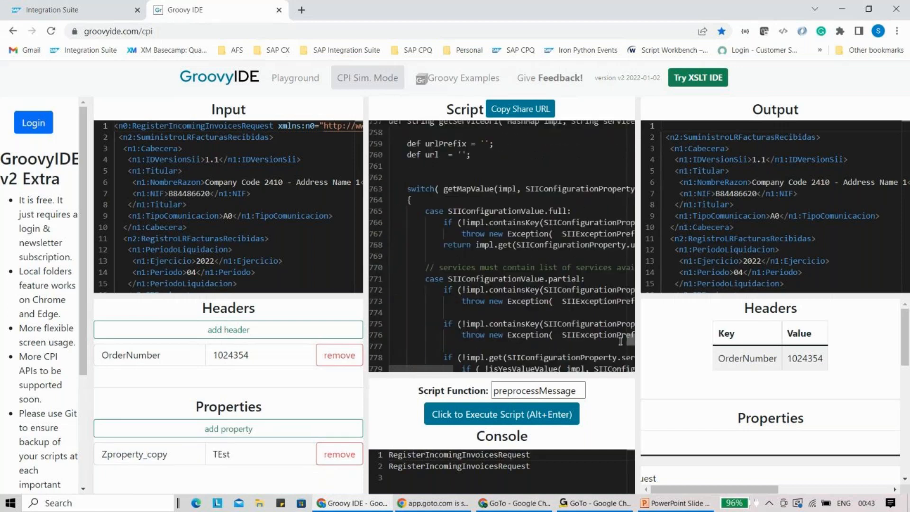
pyautogui.scroll(-3)
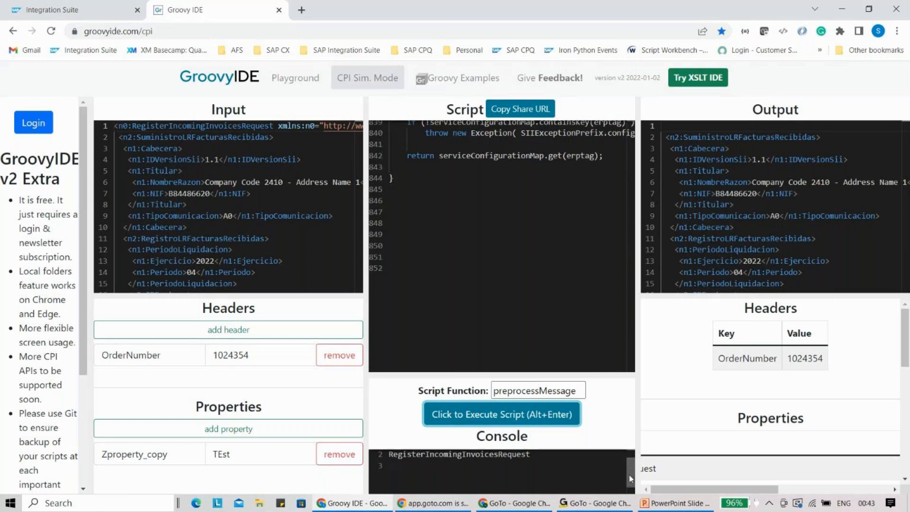
pyautogui.scroll(-3)
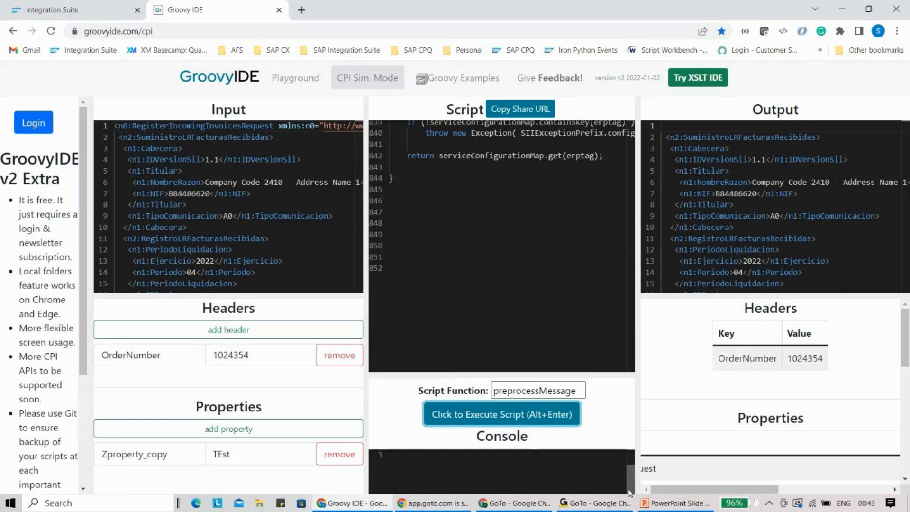
pyautogui.click(501, 414)
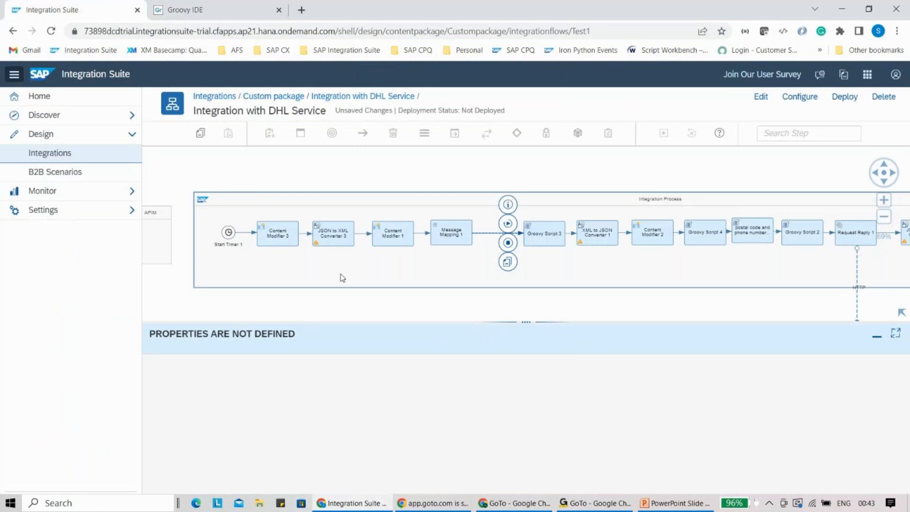
# Compare the DHL Service flow tab with the GroovyIDE results, ending on the GroovyIDE tab
pyautogui.click(216, 9)
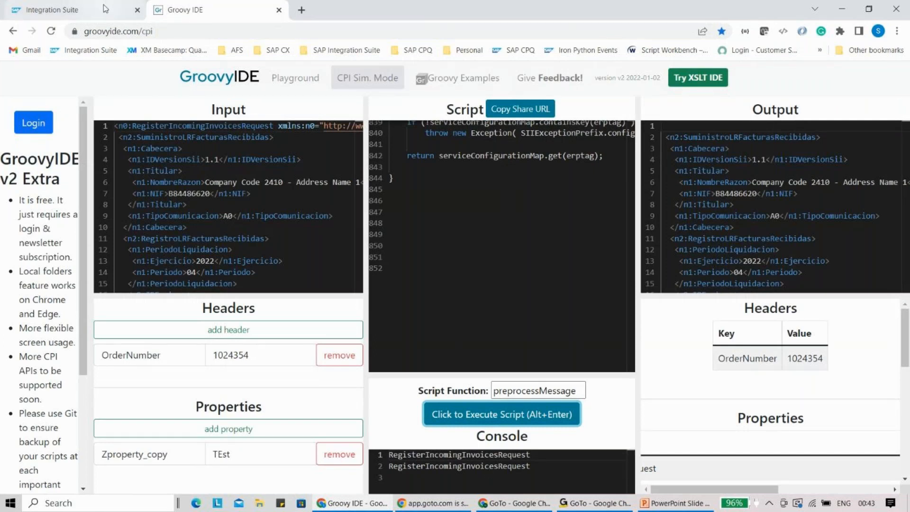
pyautogui.click(52, 9)
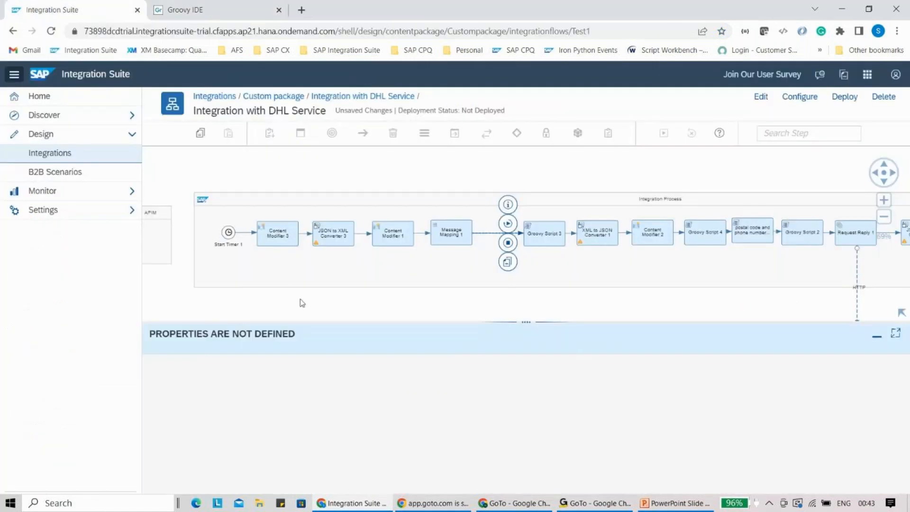
pyautogui.moveTo(307, 296)
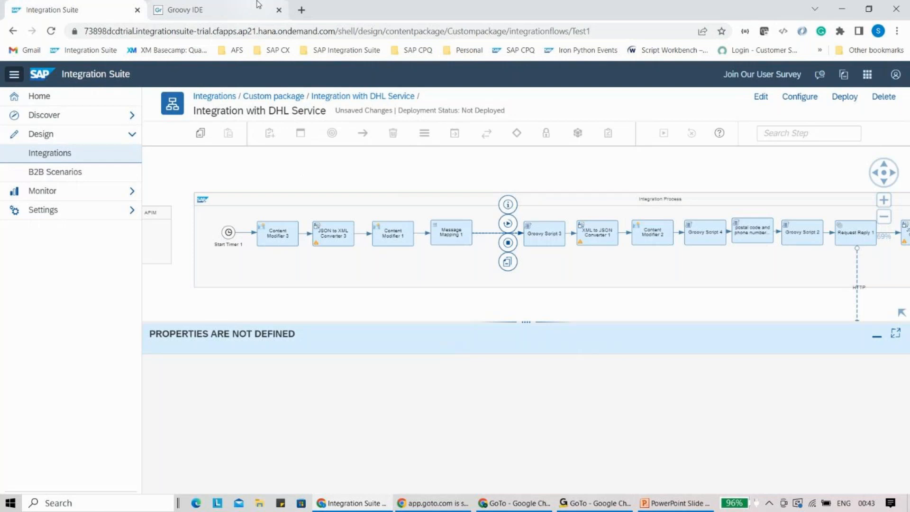
pyautogui.click(200, 9)
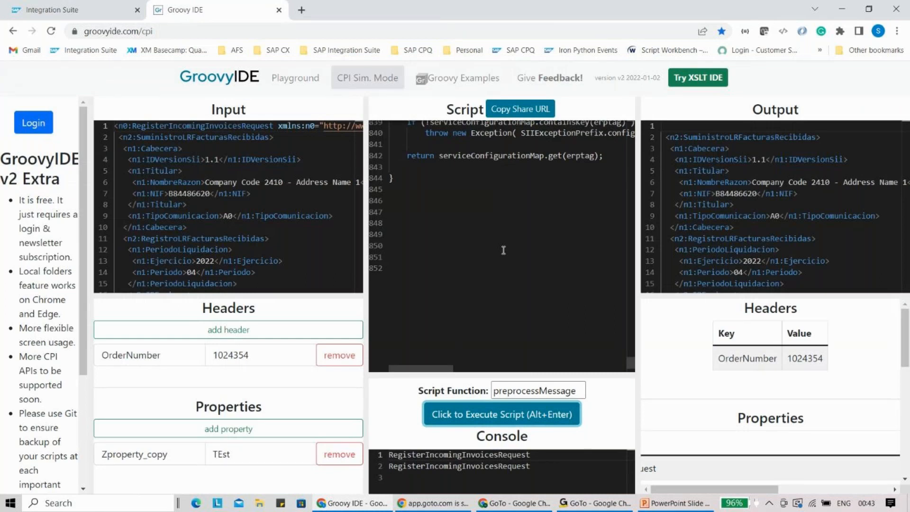
pyautogui.moveTo(407, 311)
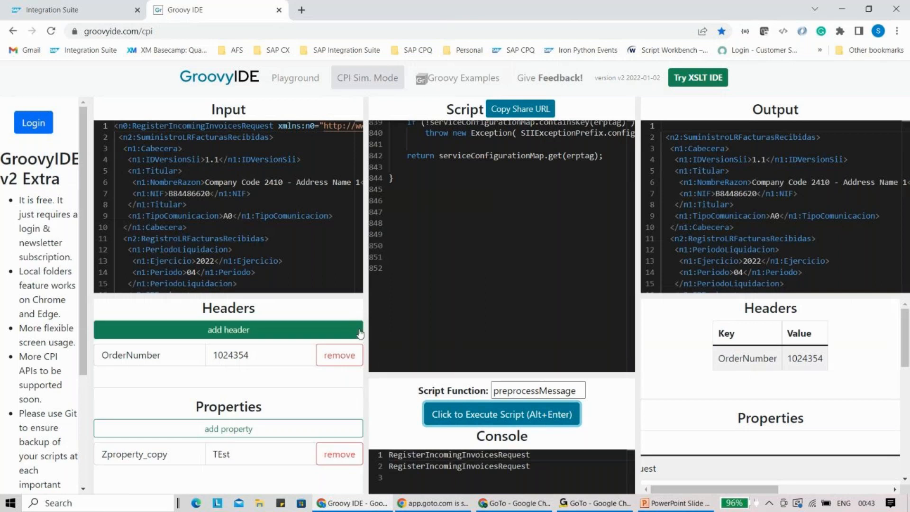
pyautogui.moveTo(339, 354)
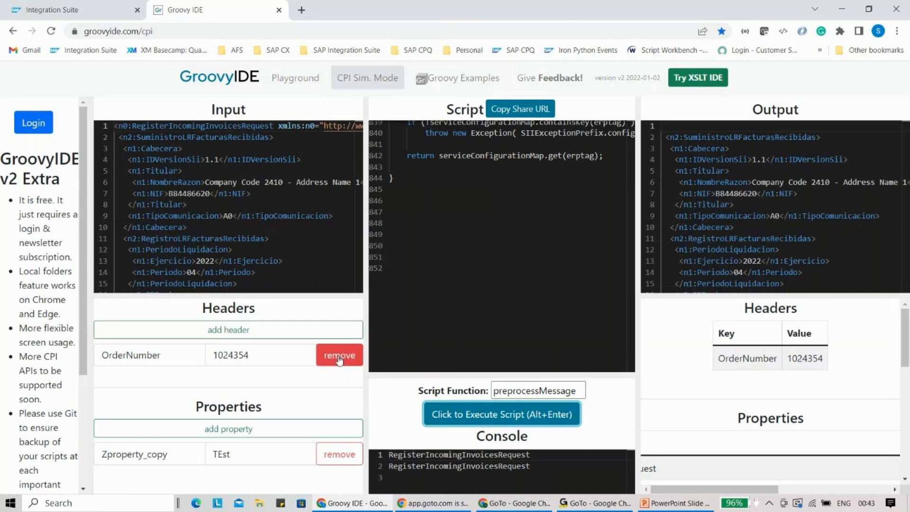
pyautogui.moveTo(670, 393)
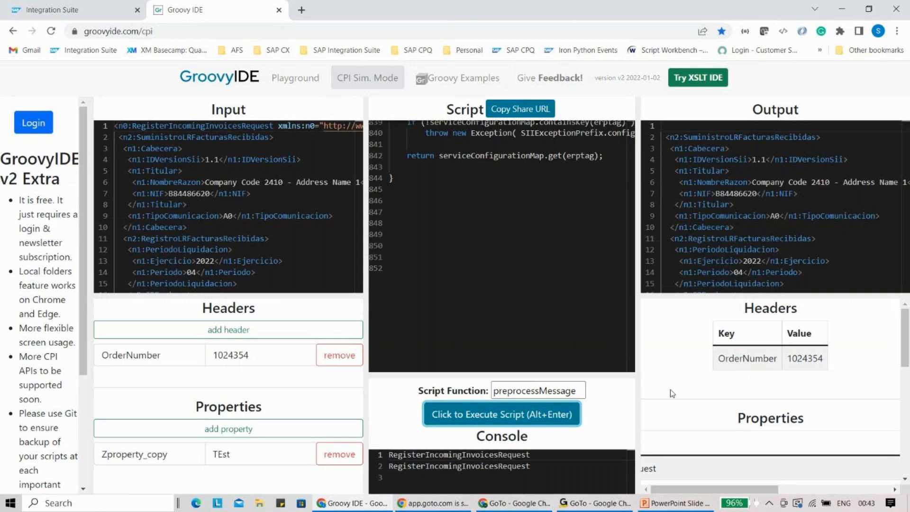
pyautogui.moveTo(429, 407)
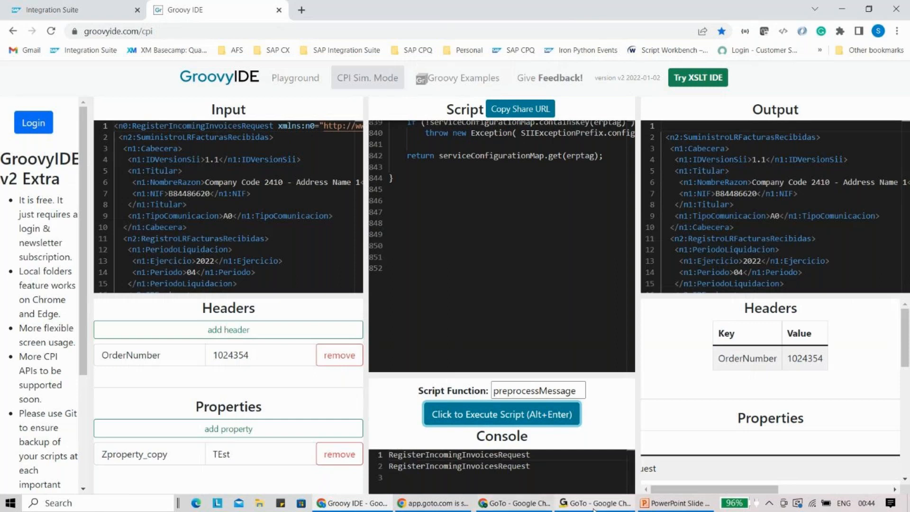
# Bring the presentation back to the front on the 'Open source link' slide
pyautogui.click(673, 503)
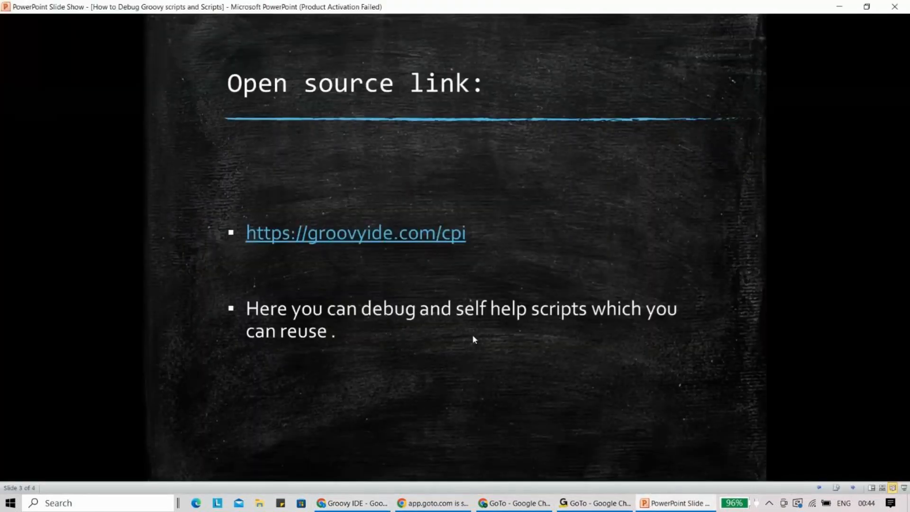
pyautogui.moveTo(561, 339)
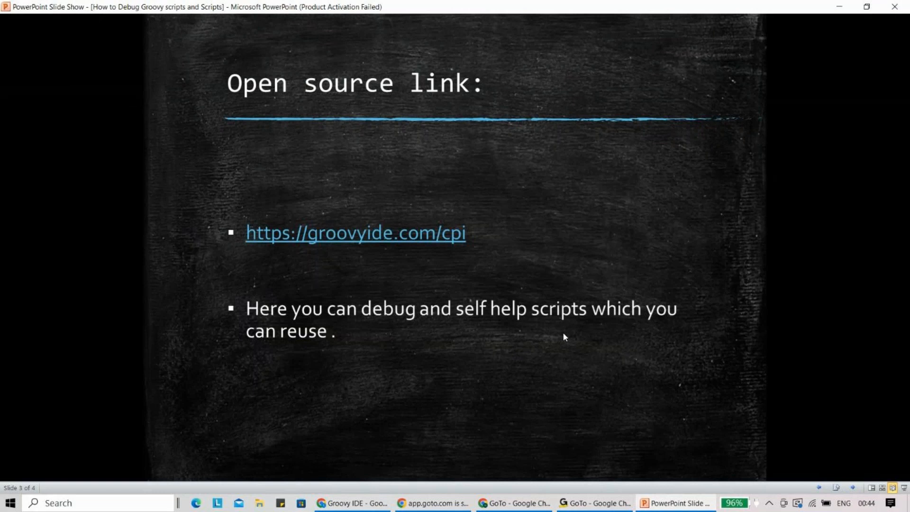
pyautogui.moveTo(561, 332)
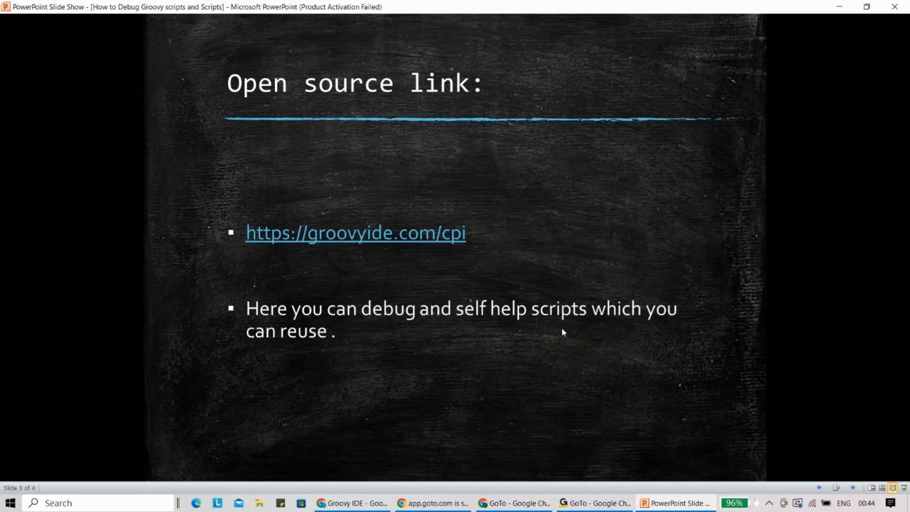
pyautogui.moveTo(380, 485)
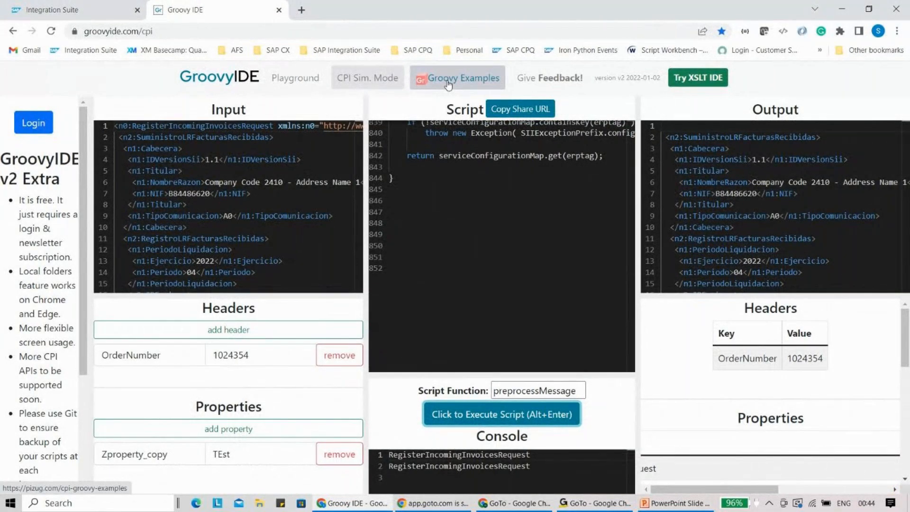
# Load the pizug CPI Groovy Examples collection and browse down through the list of examples
pyautogui.click(463, 76)
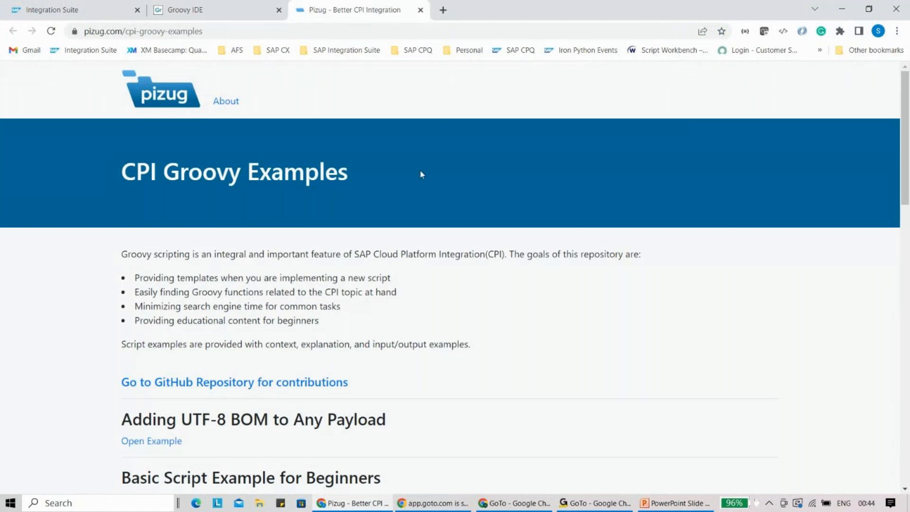
pyautogui.scroll(-3)
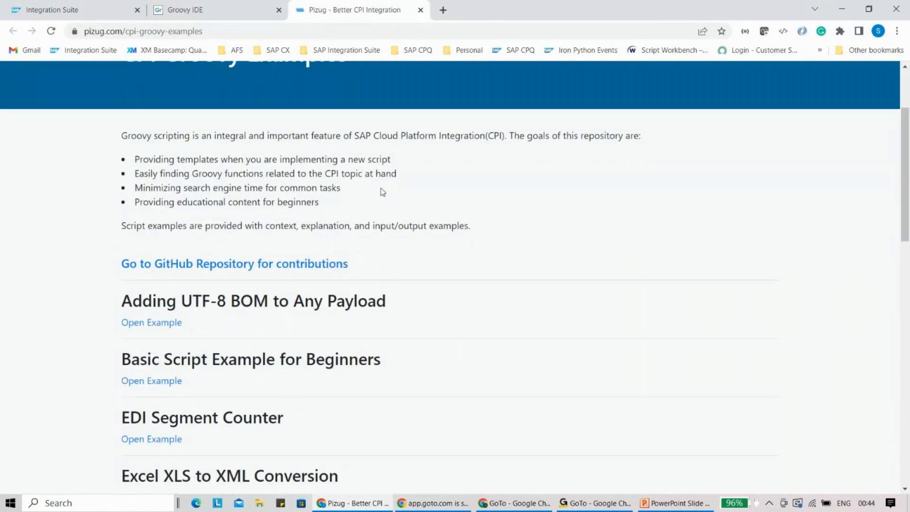
pyautogui.moveTo(377, 193)
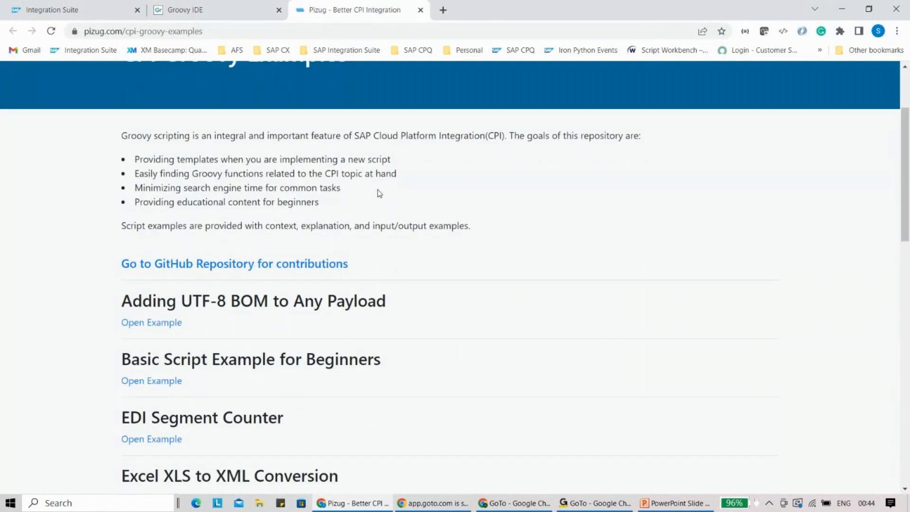
pyautogui.scroll(-3)
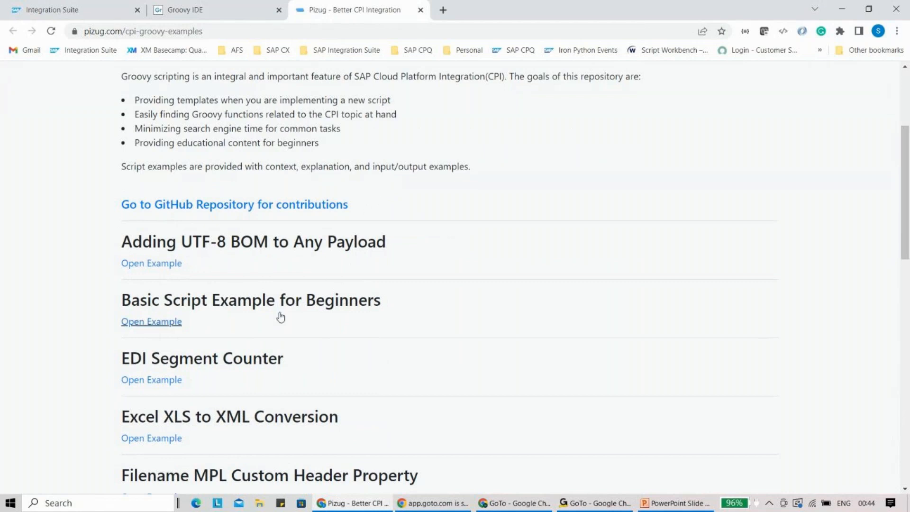
pyautogui.scroll(-3)
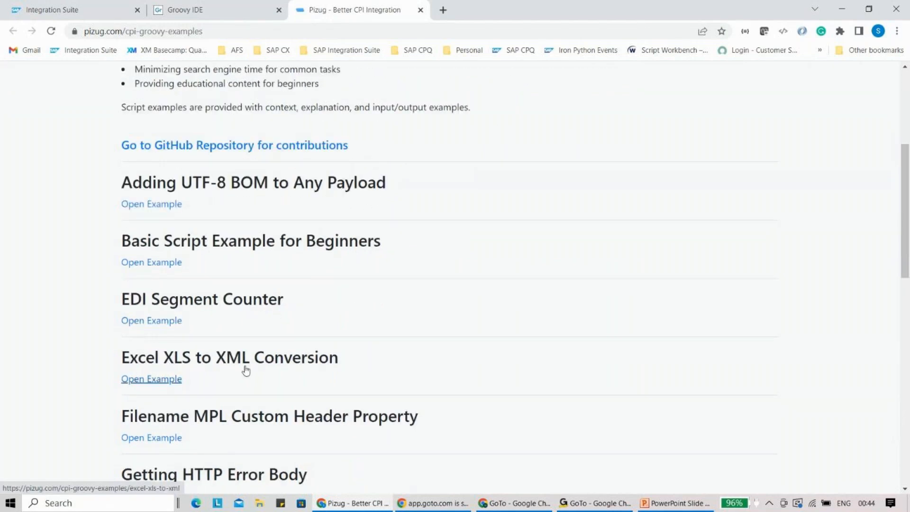
pyautogui.moveTo(241, 378)
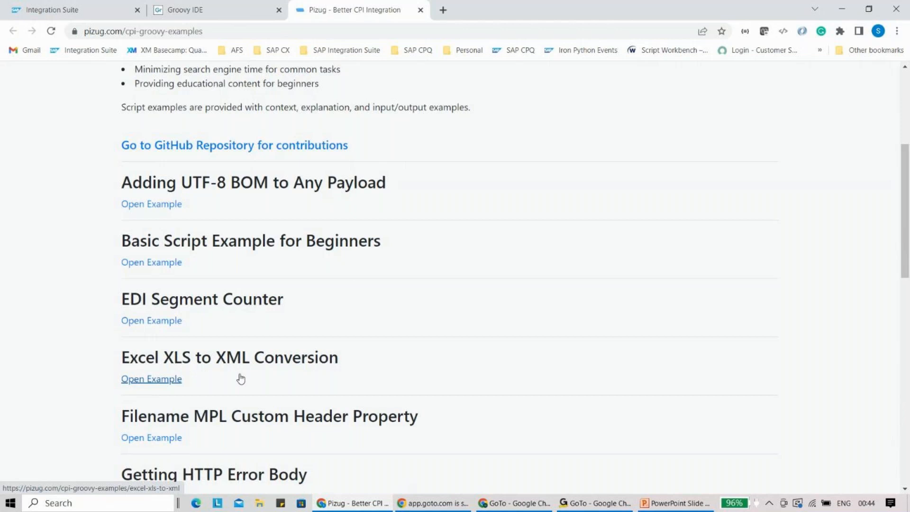
pyautogui.scroll(-3)
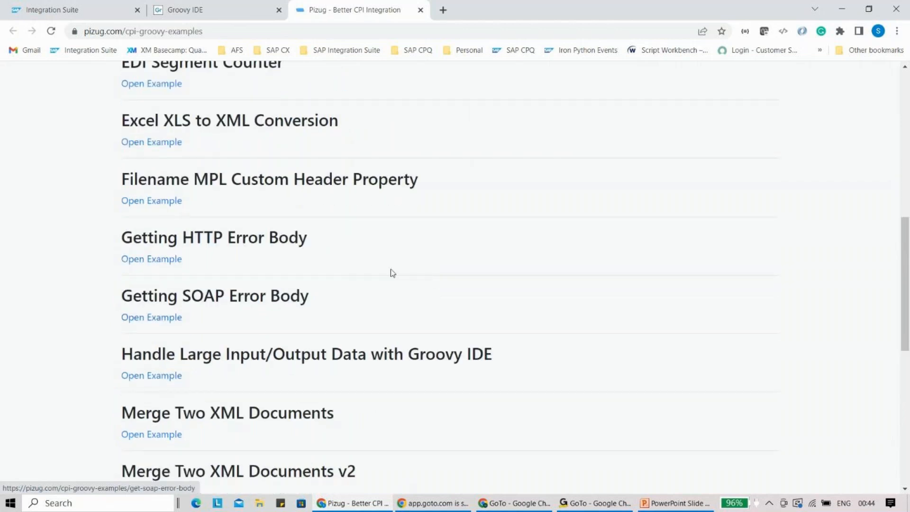
pyautogui.moveTo(360, 272)
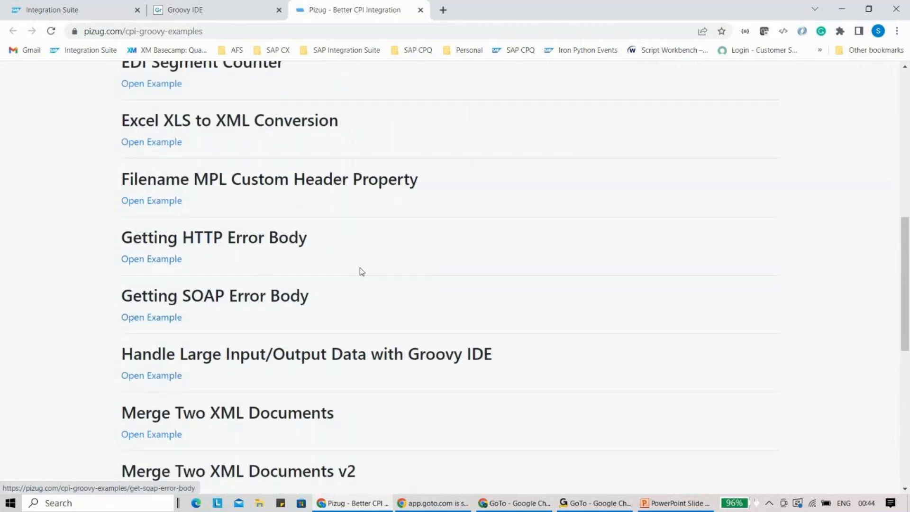
pyautogui.scroll(-3)
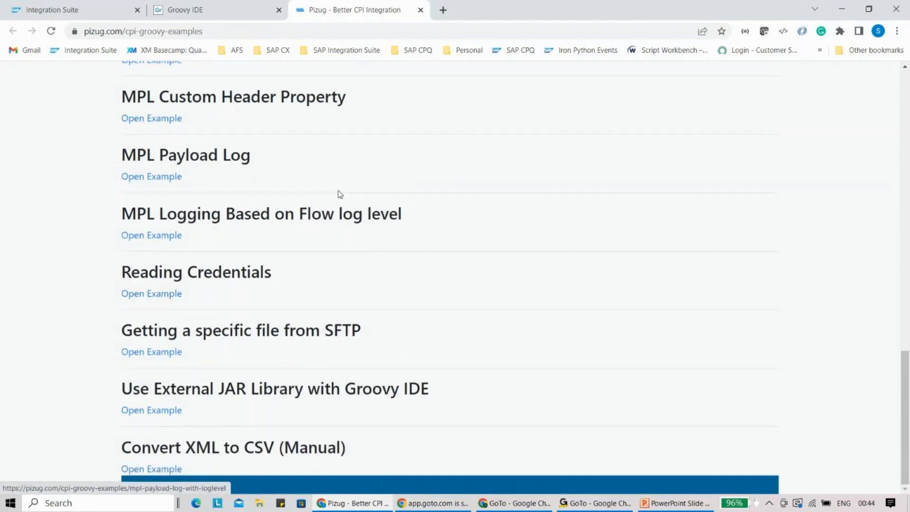
pyautogui.moveTo(294, 319)
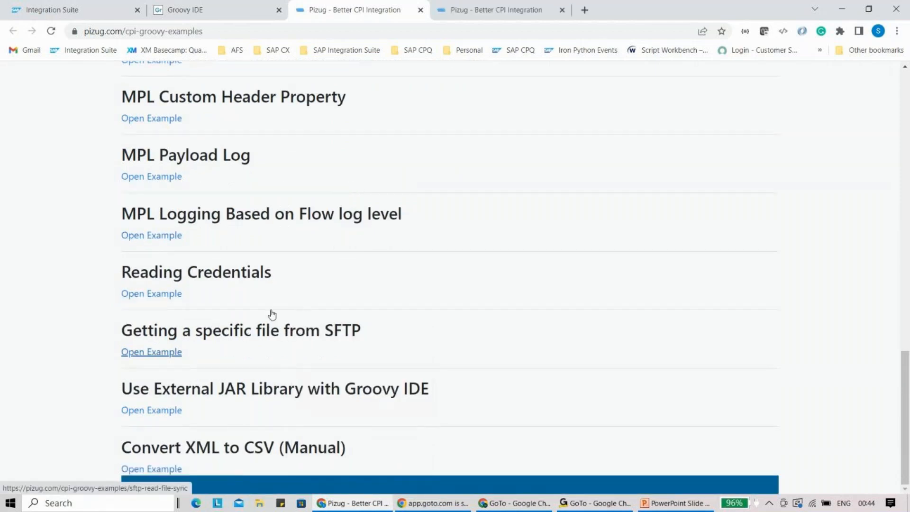
# Open the Convert XML to CSV example in a new tab and scroll back up the list
pyautogui.rightClick(151, 468)
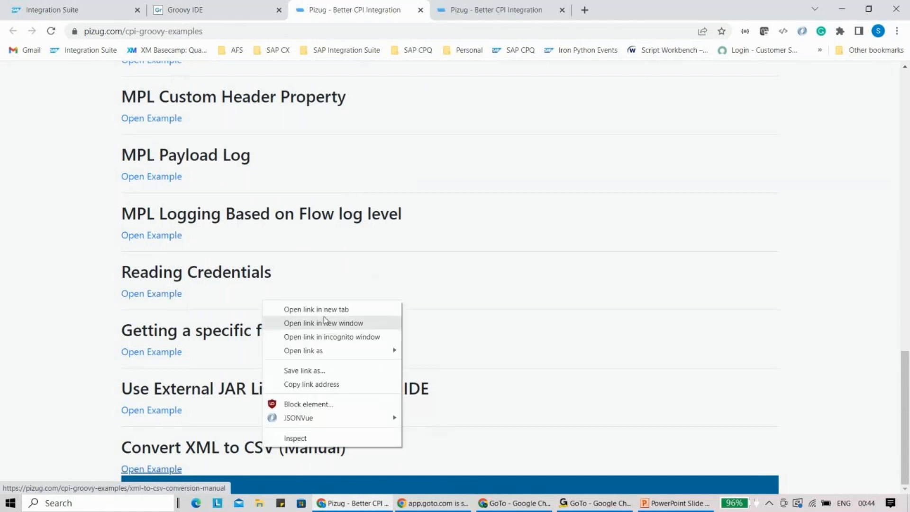
pyautogui.click(316, 309)
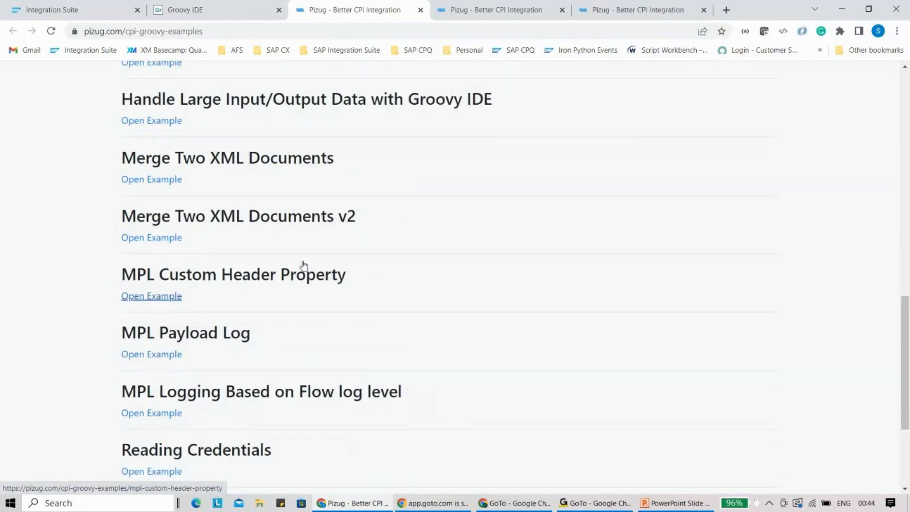
pyautogui.scroll(3)
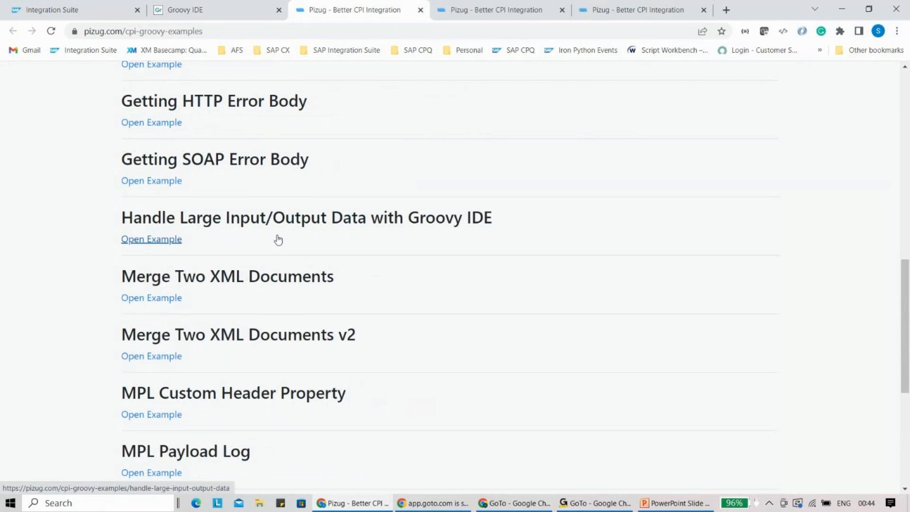
pyautogui.scroll(3)
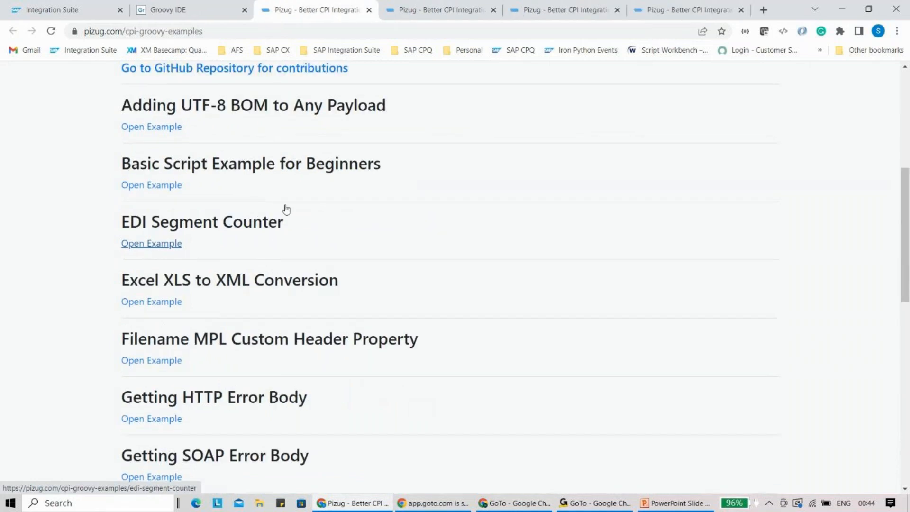
pyautogui.moveTo(297, 110)
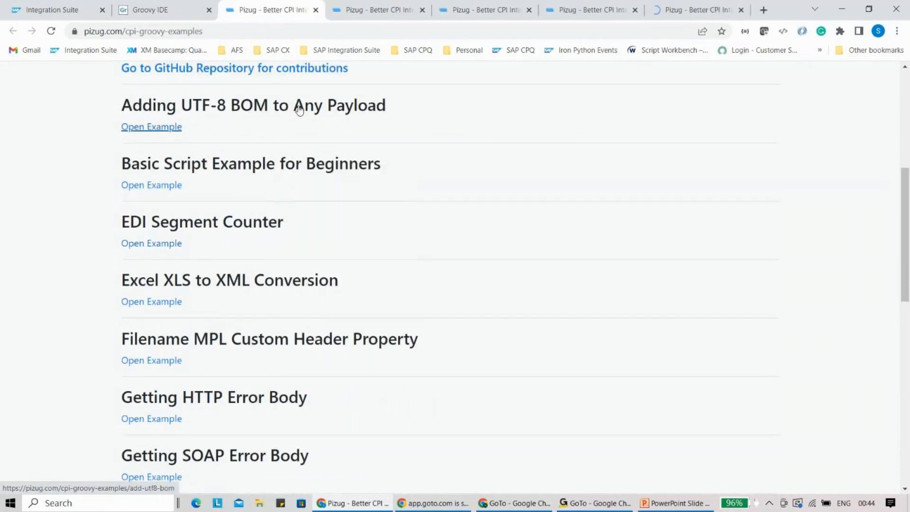
pyautogui.click(151, 185)
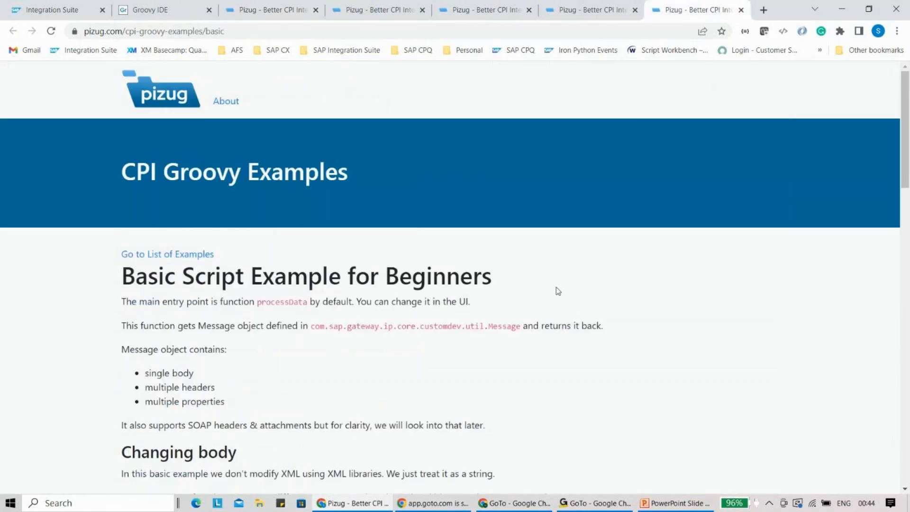
pyautogui.scroll(-3)
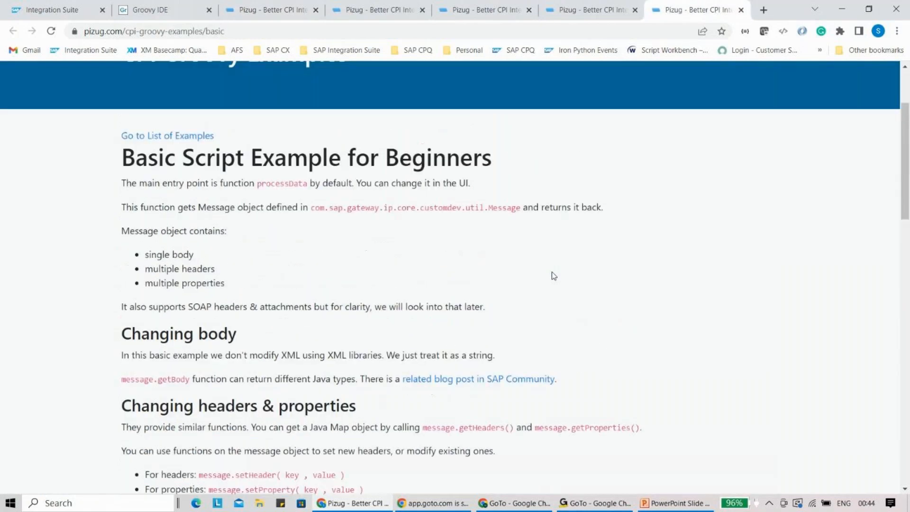
pyautogui.moveTo(330, 256)
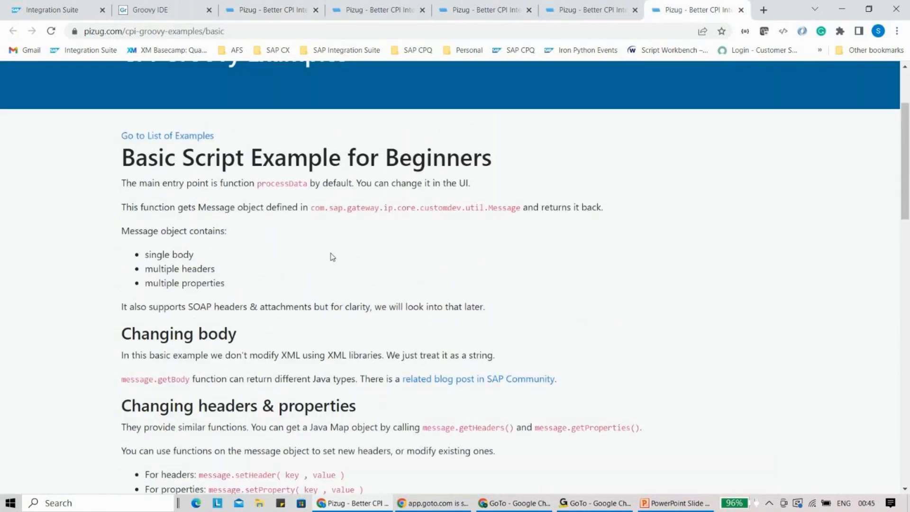
pyautogui.moveTo(216, 195)
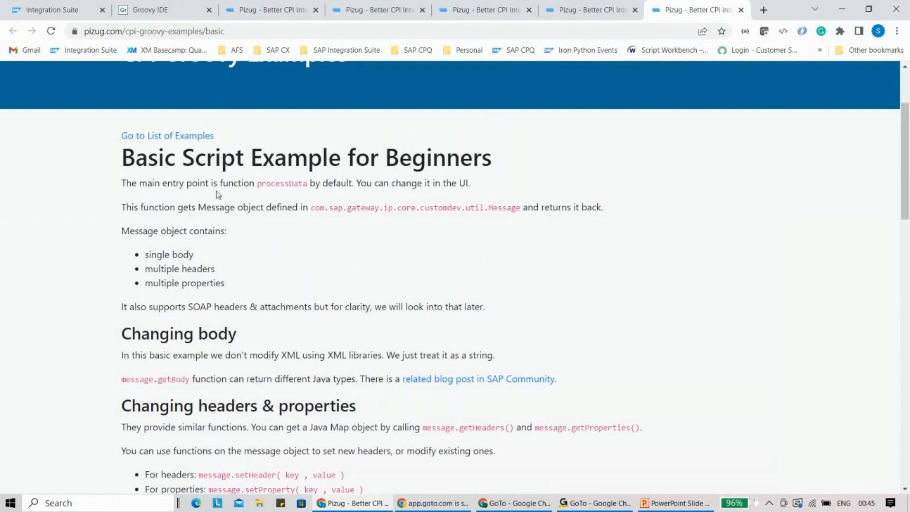
pyautogui.doubleClick(303, 183)
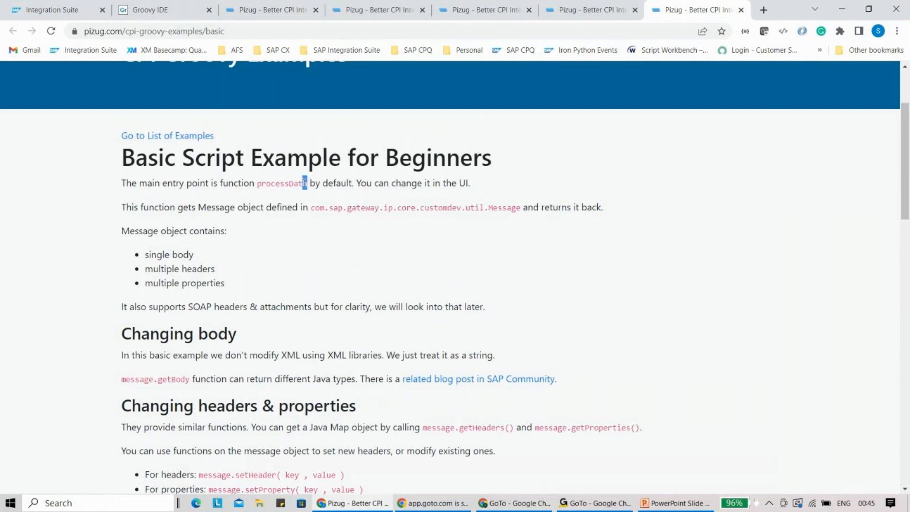
pyautogui.doubleClick(282, 183)
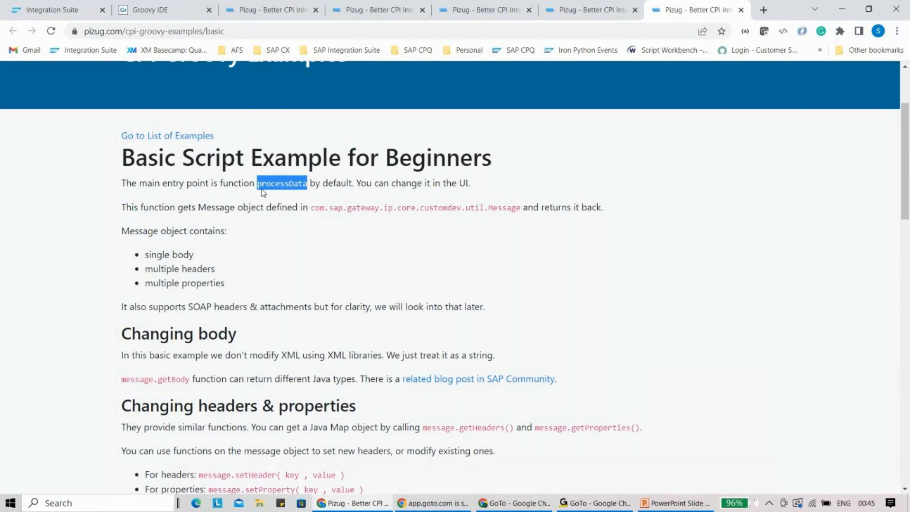
pyautogui.moveTo(374, 226)
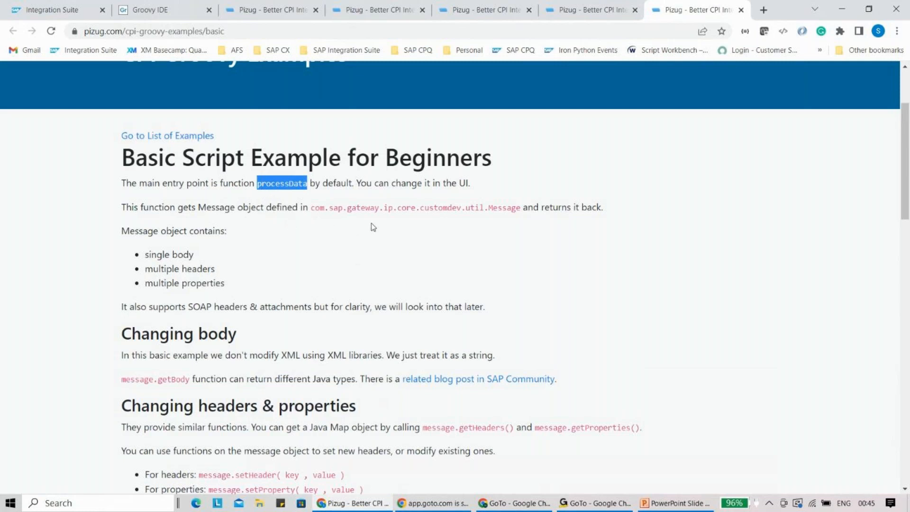
pyautogui.moveTo(372, 246)
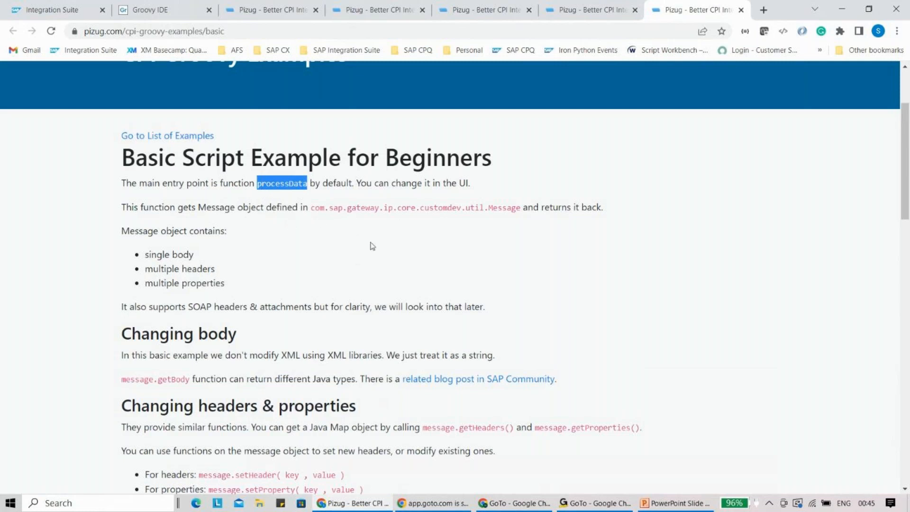
pyautogui.moveTo(390, 242)
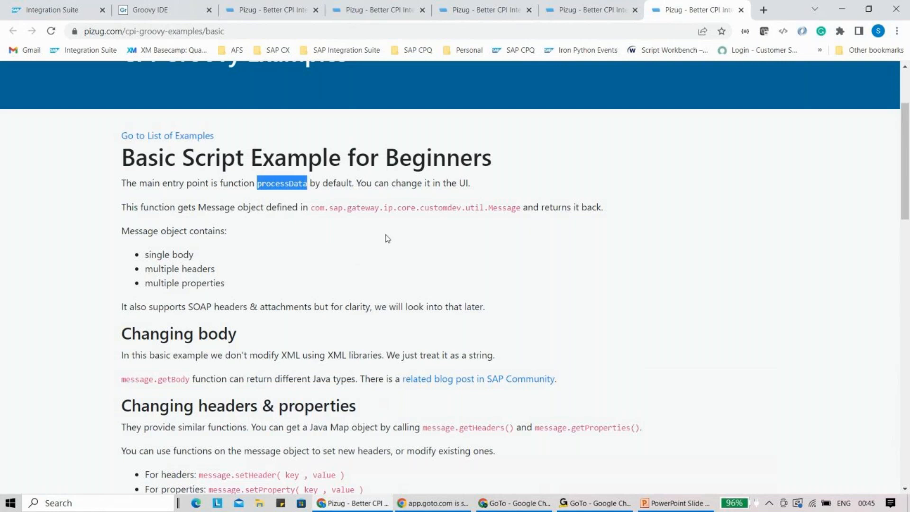
pyautogui.scroll(-3)
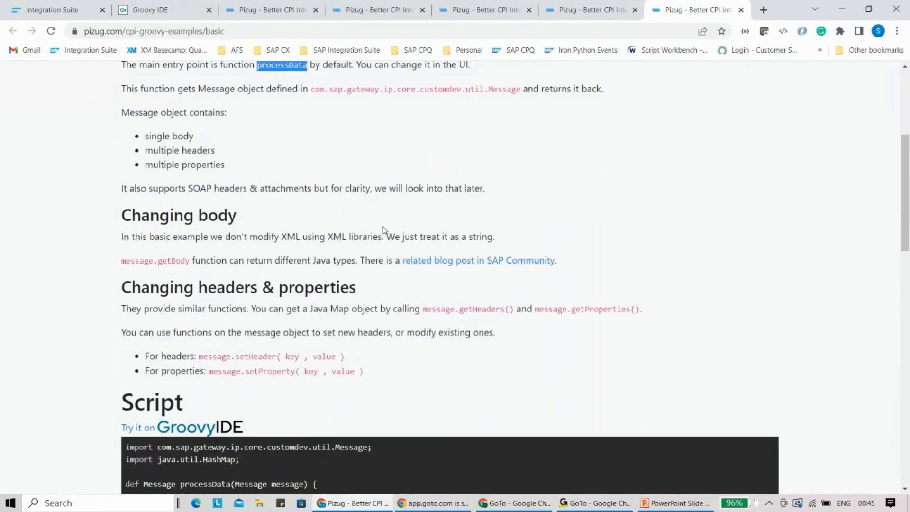
pyautogui.scroll(-3)
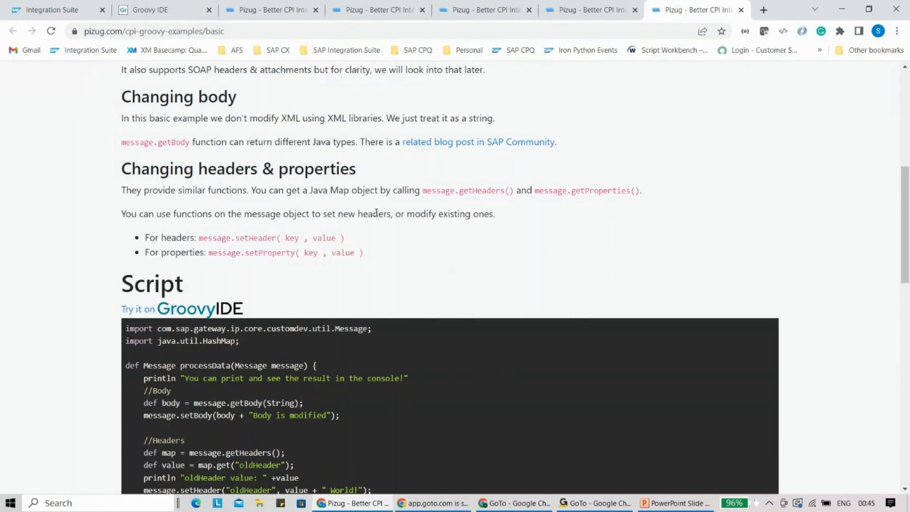
pyautogui.moveTo(376, 203)
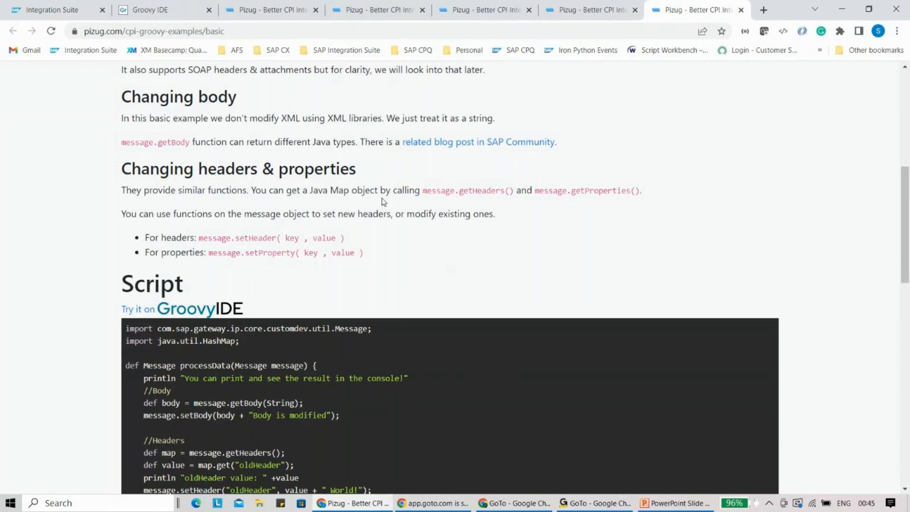
pyautogui.scroll(-3)
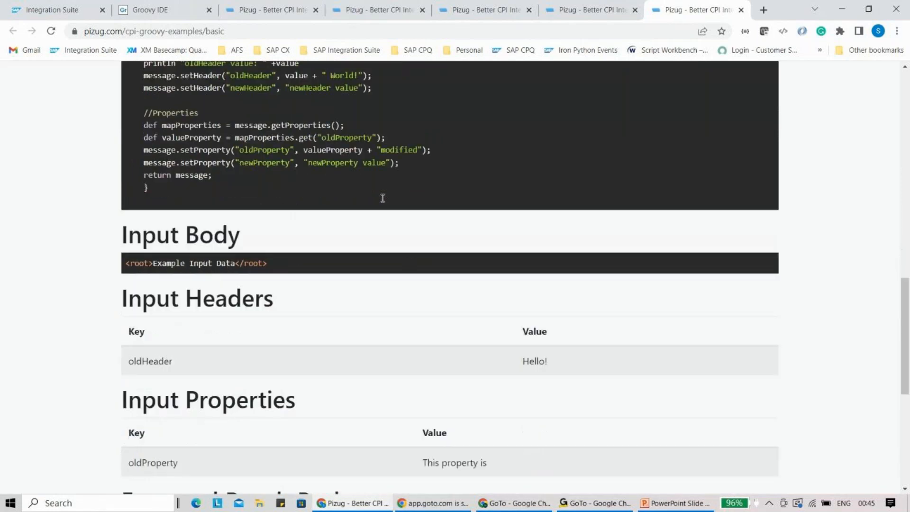
pyautogui.scroll(-3)
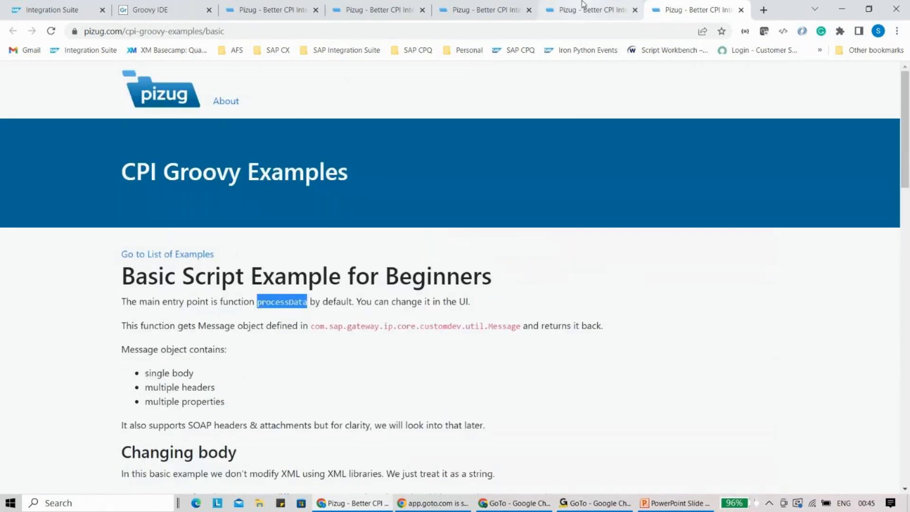
# Review the Handle Large Input/Output Data example script in pizug CPI Groovy Examples
pyautogui.click(588, 10)
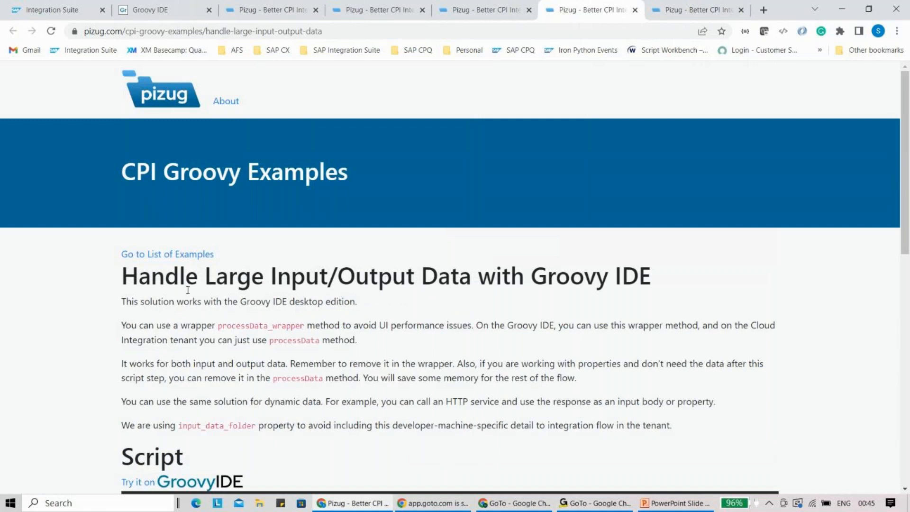
pyautogui.moveTo(170, 294)
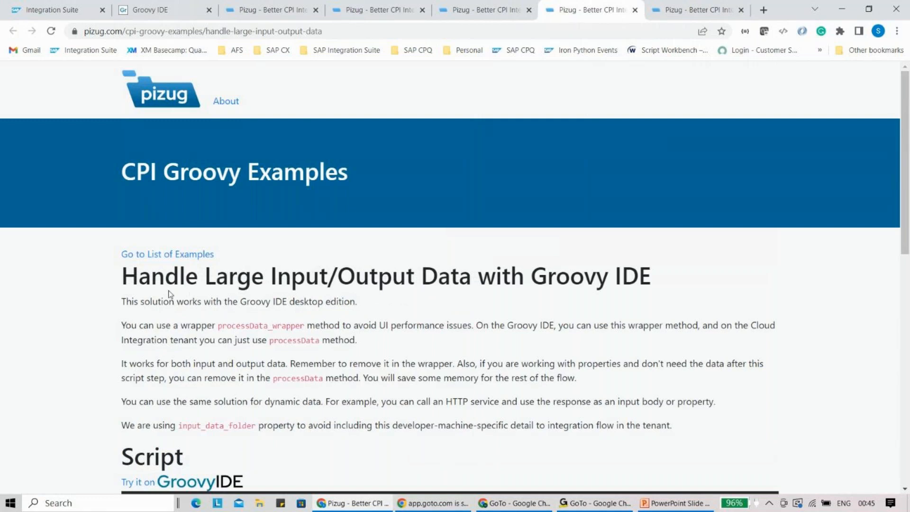
pyautogui.scroll(-3)
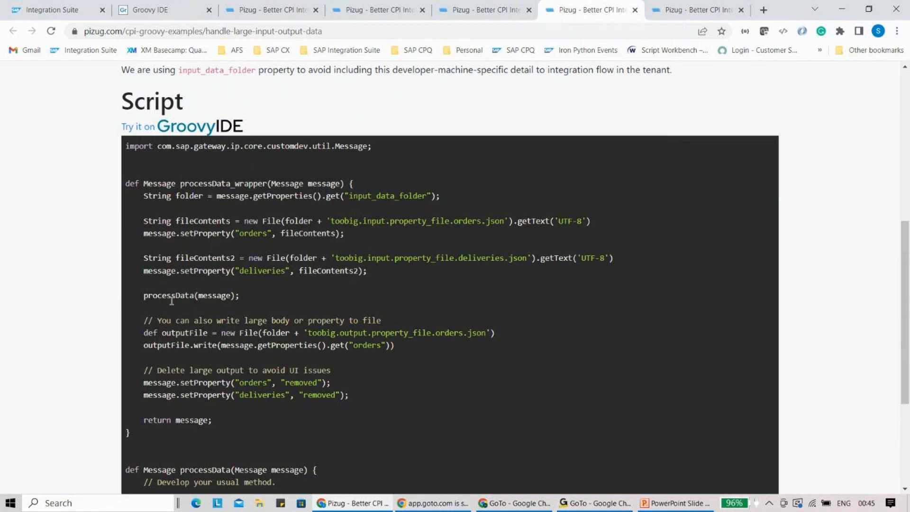
pyautogui.scroll(3)
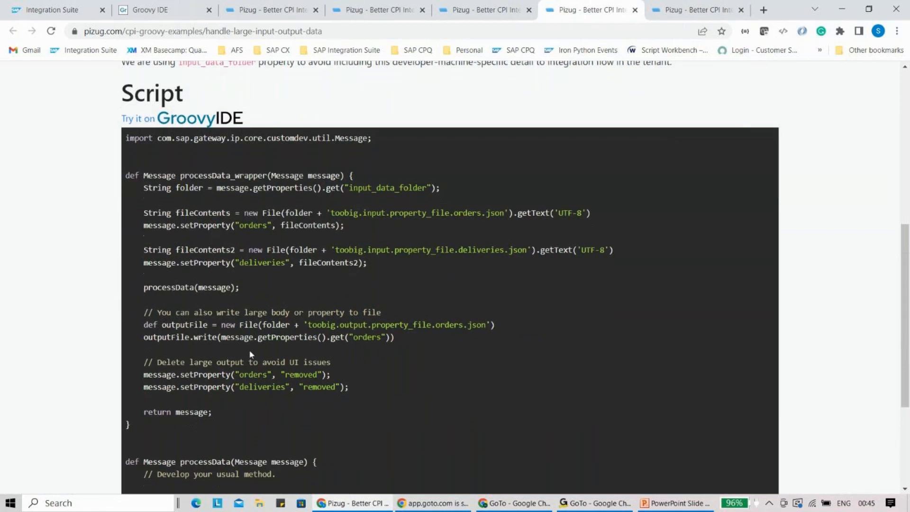
pyautogui.scroll(-3)
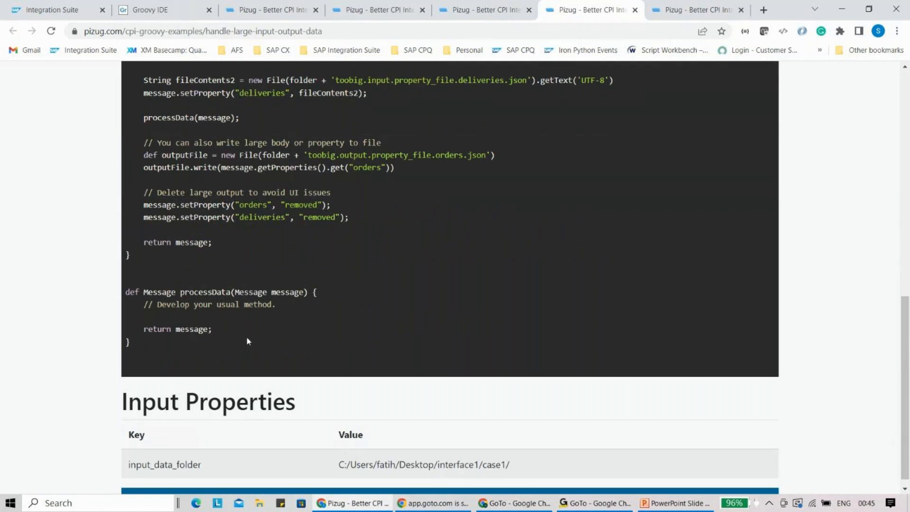
pyautogui.moveTo(242, 337)
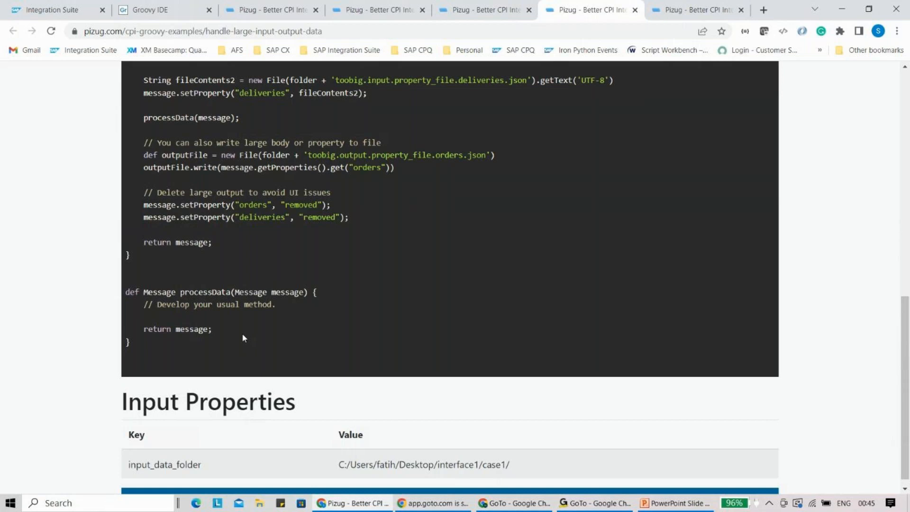
# Switch to the Convert XML to CSV (Manual) example
pyautogui.click(483, 9)
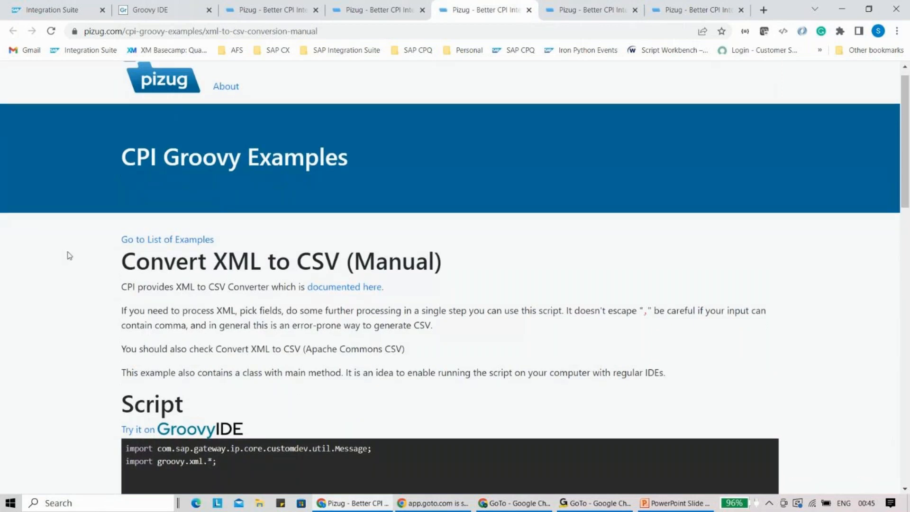
# Read through the XML-to-CSV script and input body, then show the SFTP file retrieval example
pyautogui.scroll(-3)
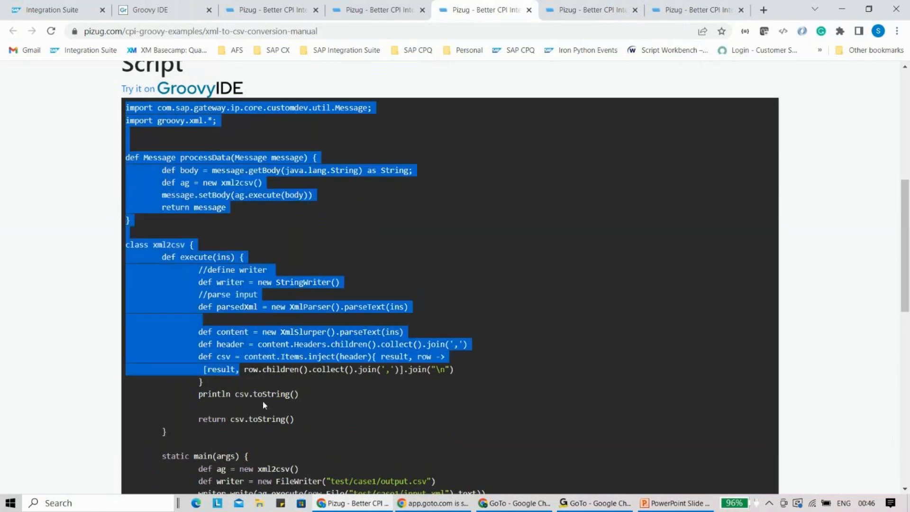
pyautogui.scroll(-3)
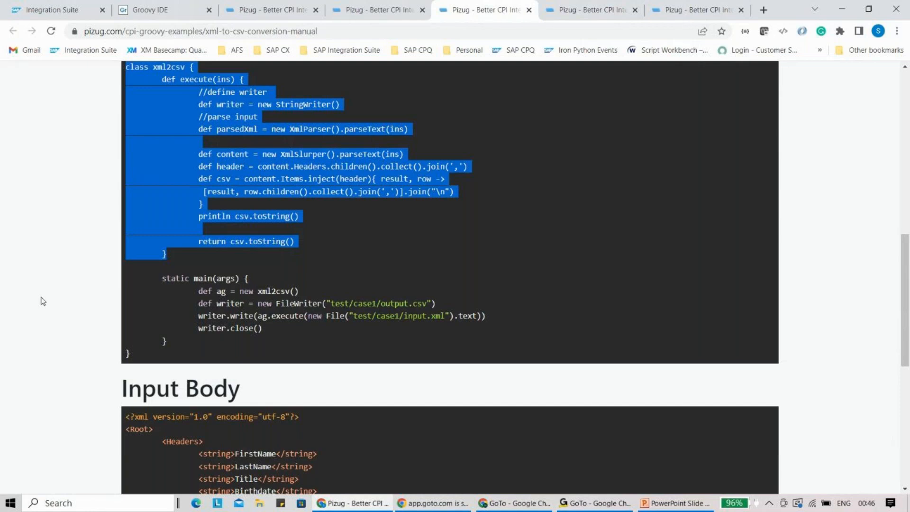
pyautogui.click(377, 9)
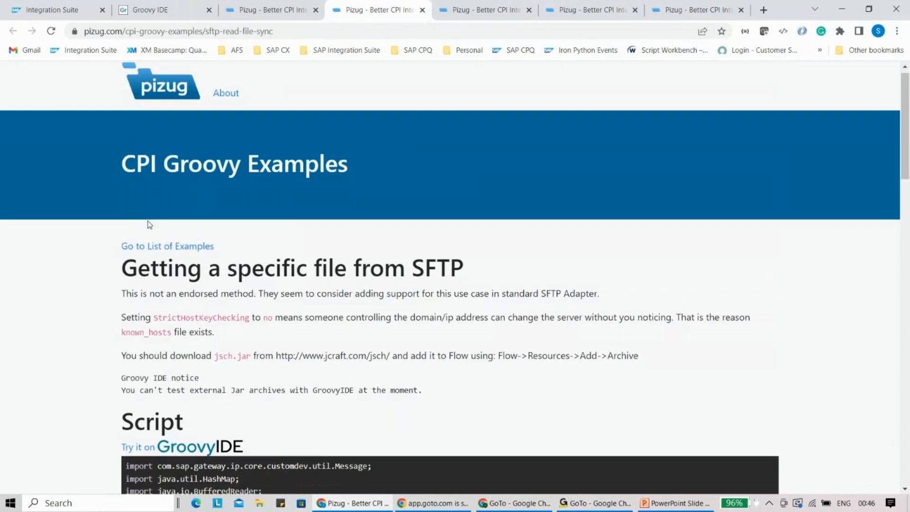
# Read the SFTP script down to its hostname, port, credential and filename input properties
pyautogui.scroll(-3)
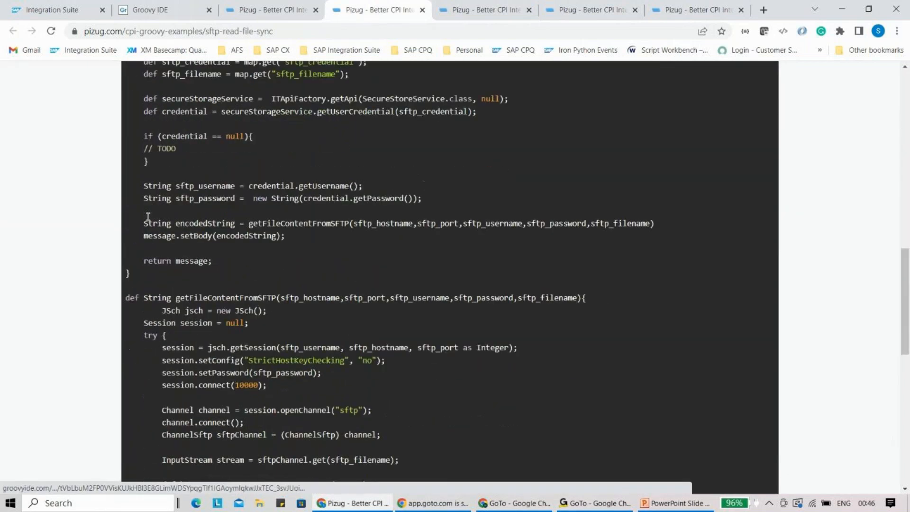
pyautogui.scroll(-3)
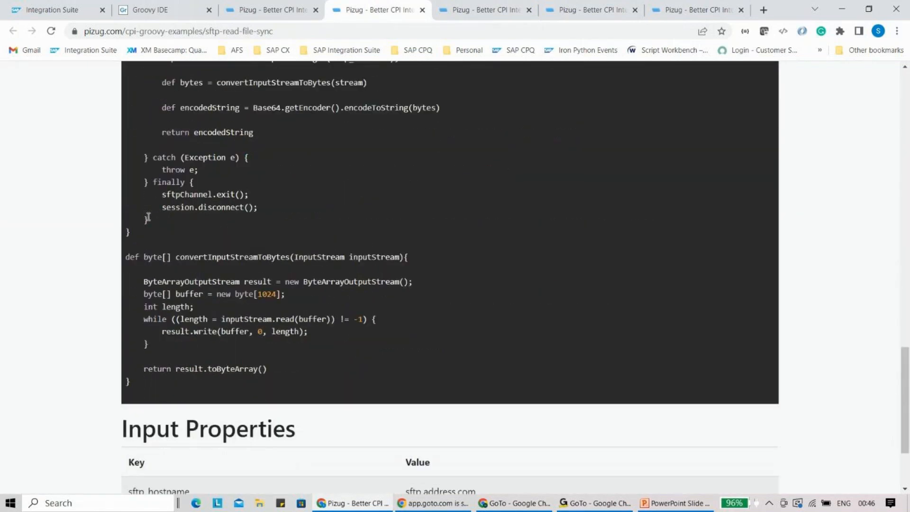
pyautogui.scroll(-3)
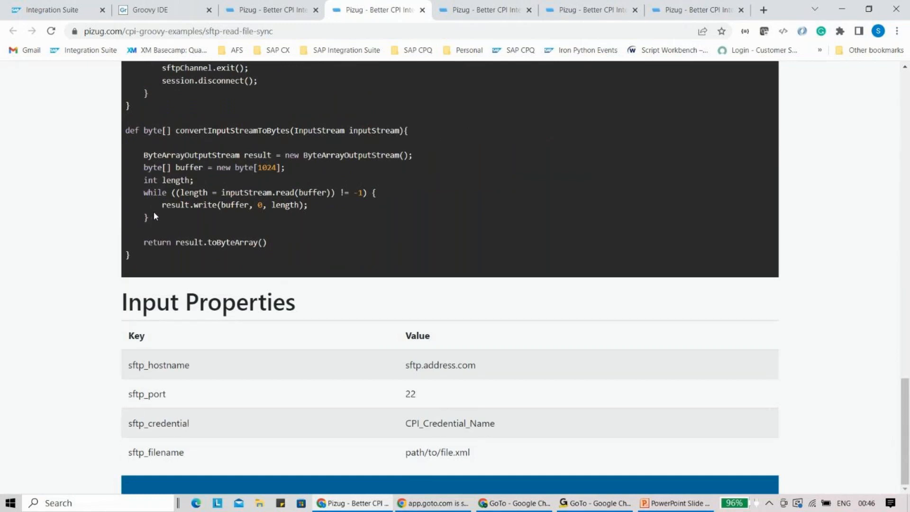
pyautogui.moveTo(159, 224)
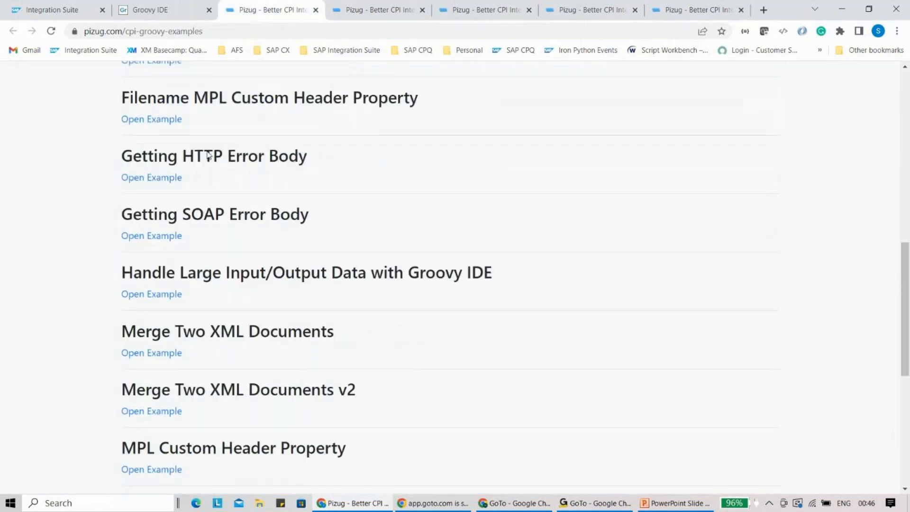
# Leave the examples list and return to the GroovyIDE CPI simulation browser tab
pyautogui.scroll(-3)
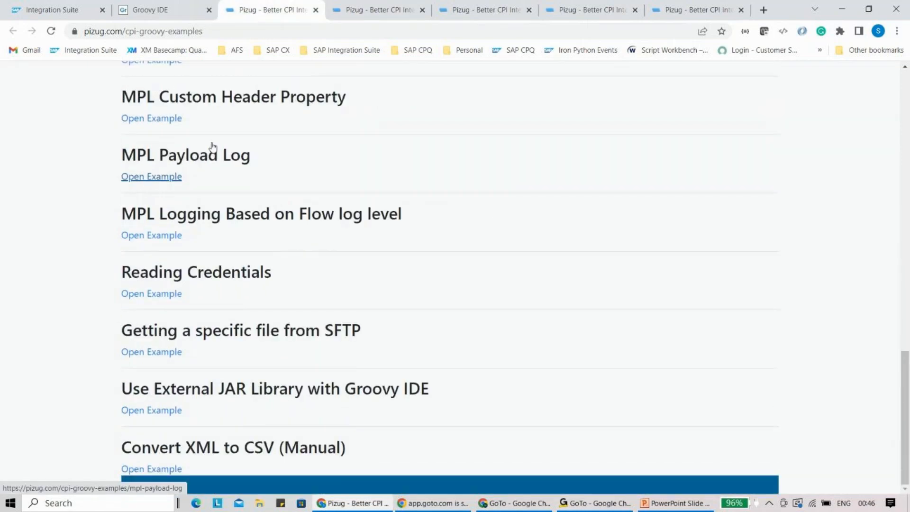
pyautogui.click(157, 10)
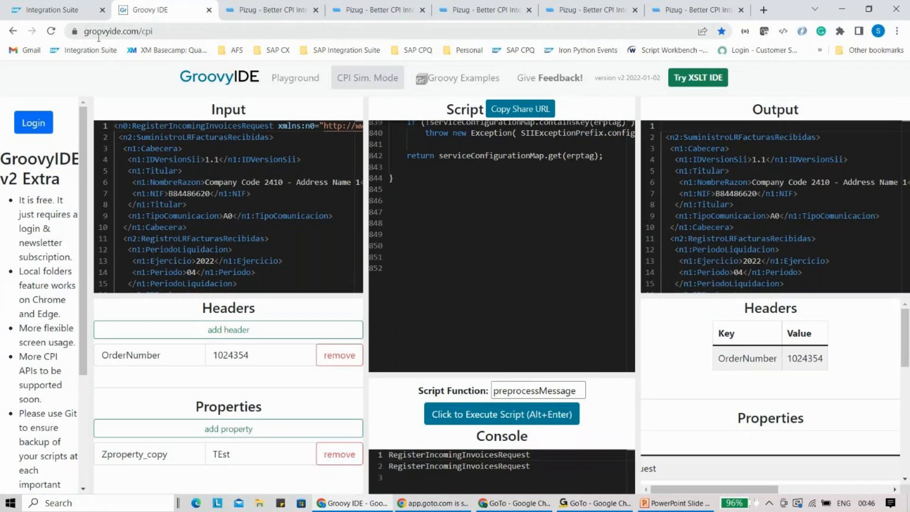
pyautogui.moveTo(193, 75)
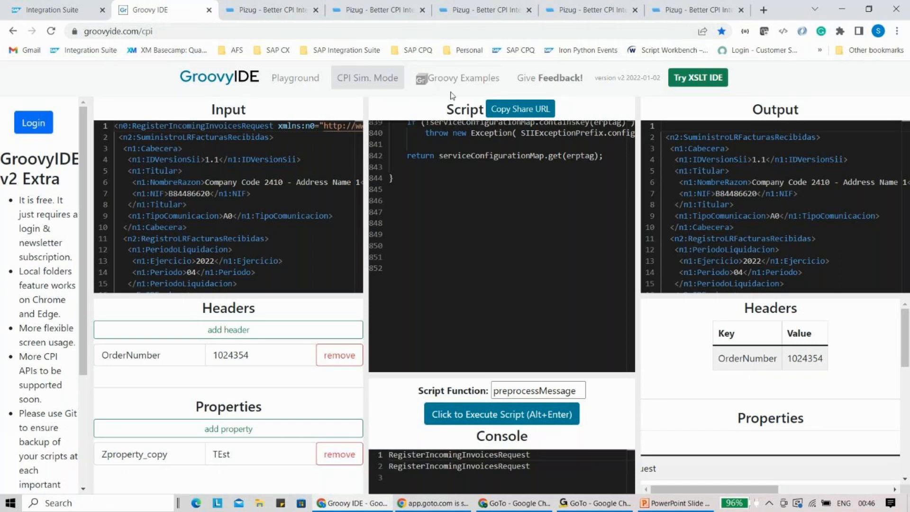
pyautogui.moveTo(462, 78)
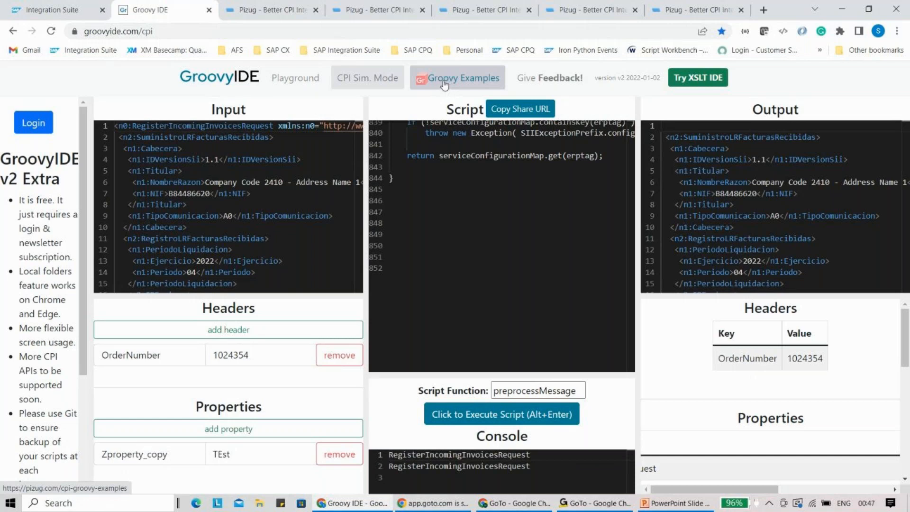
# Bring up the presentation's closing Thank You! slide with contact details
pyautogui.click(675, 503)
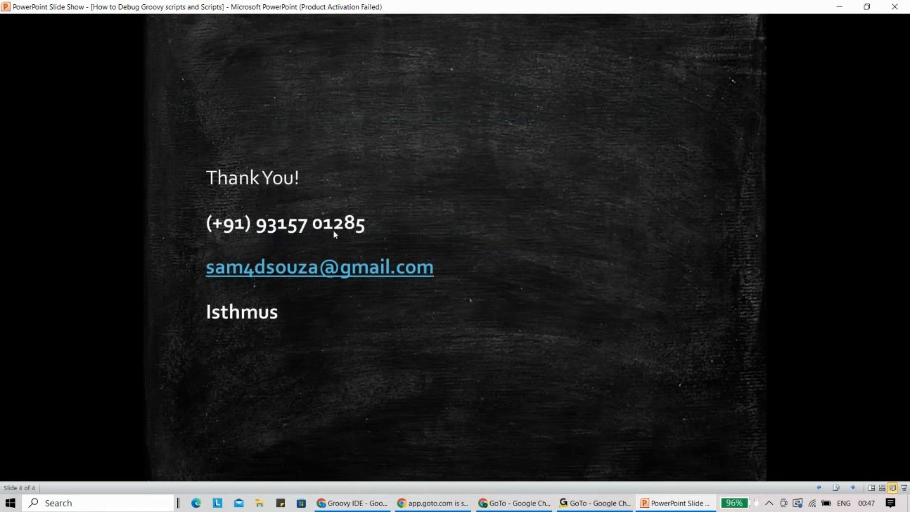
pyautogui.moveTo(508, 185)
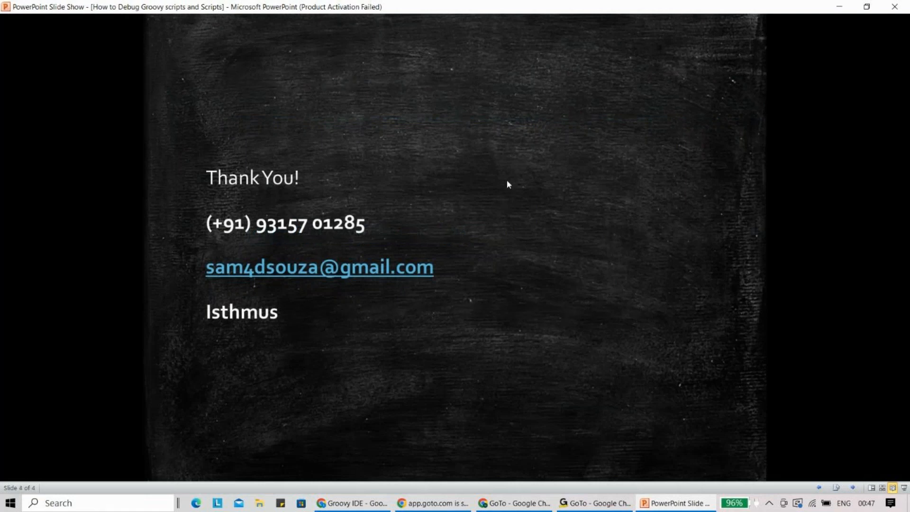